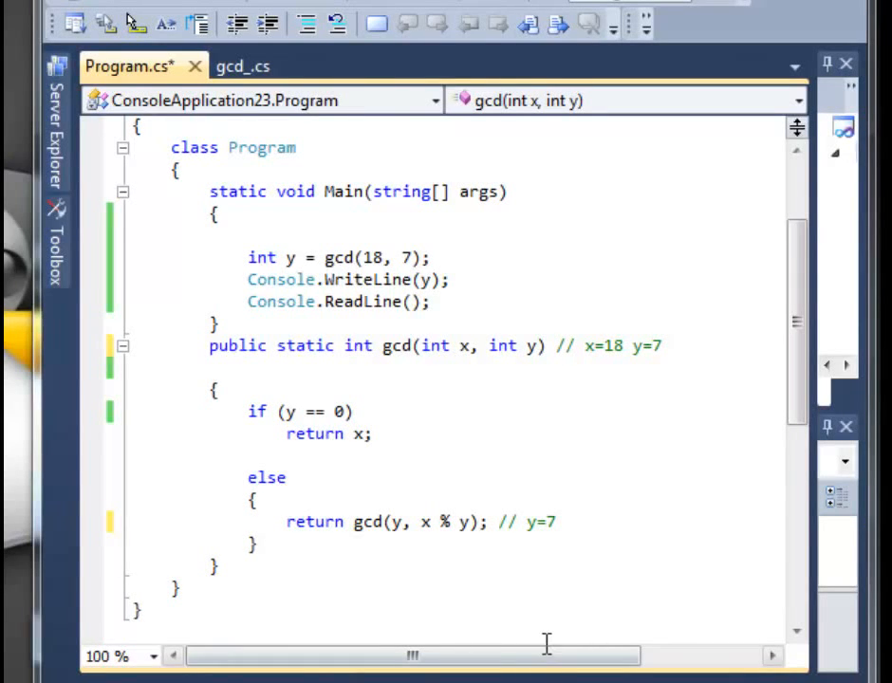
mouse_move(528, 382)
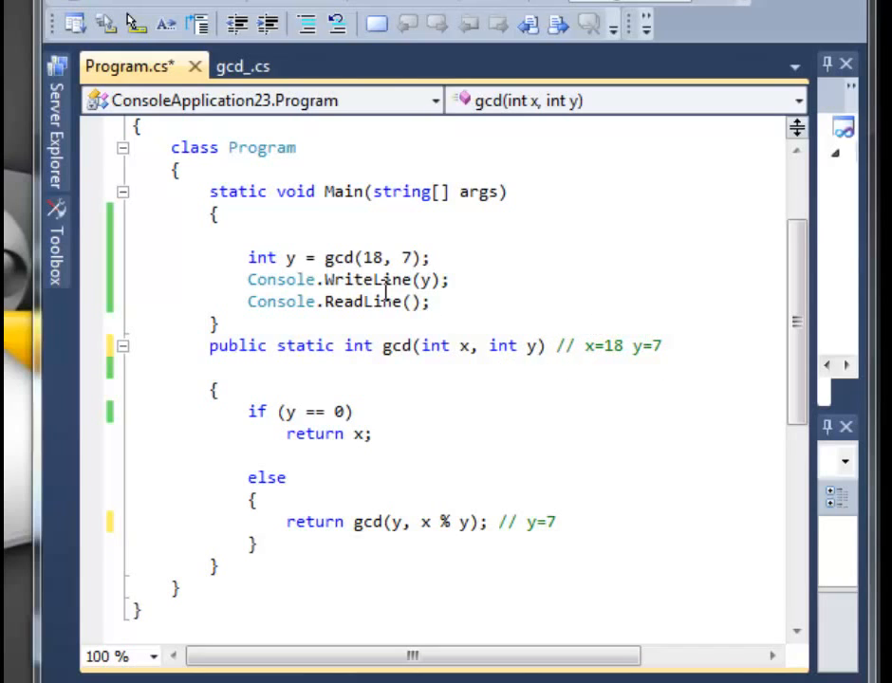
mouse_move(519, 375)
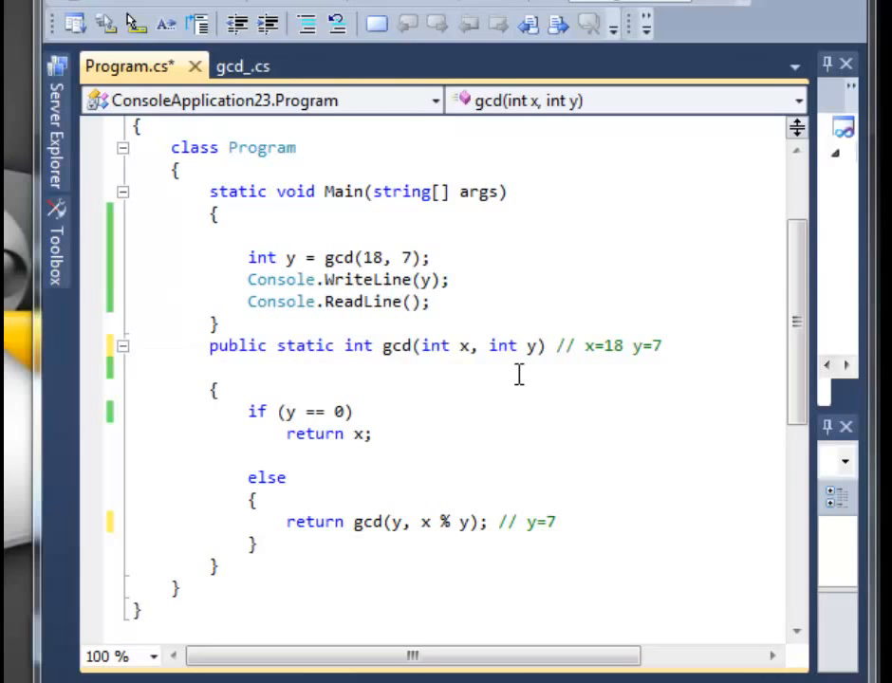
mouse_move(569, 367)
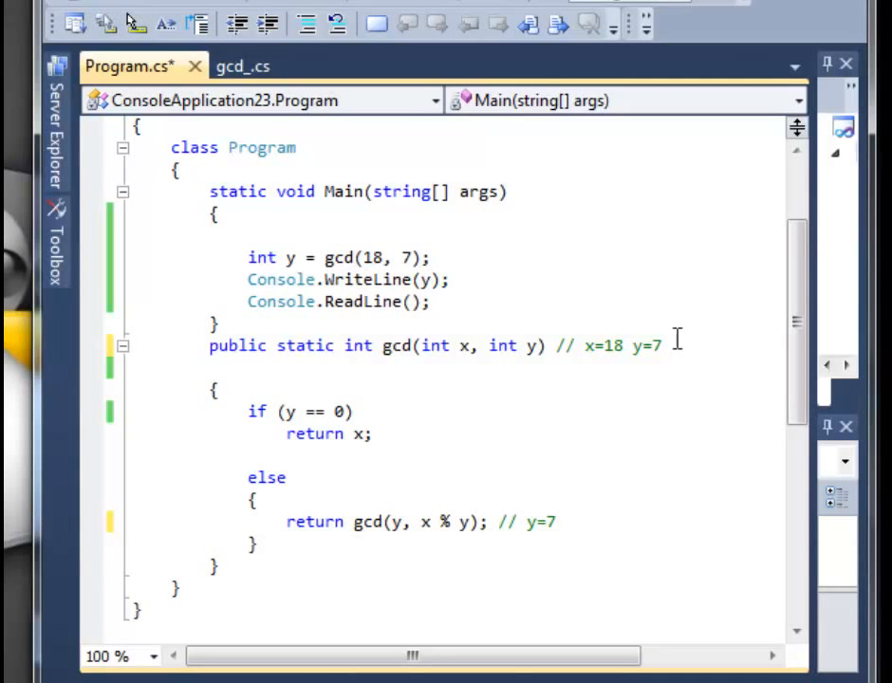
Erase the old trace values from the signature and return-line comments.
key("BackSpace")
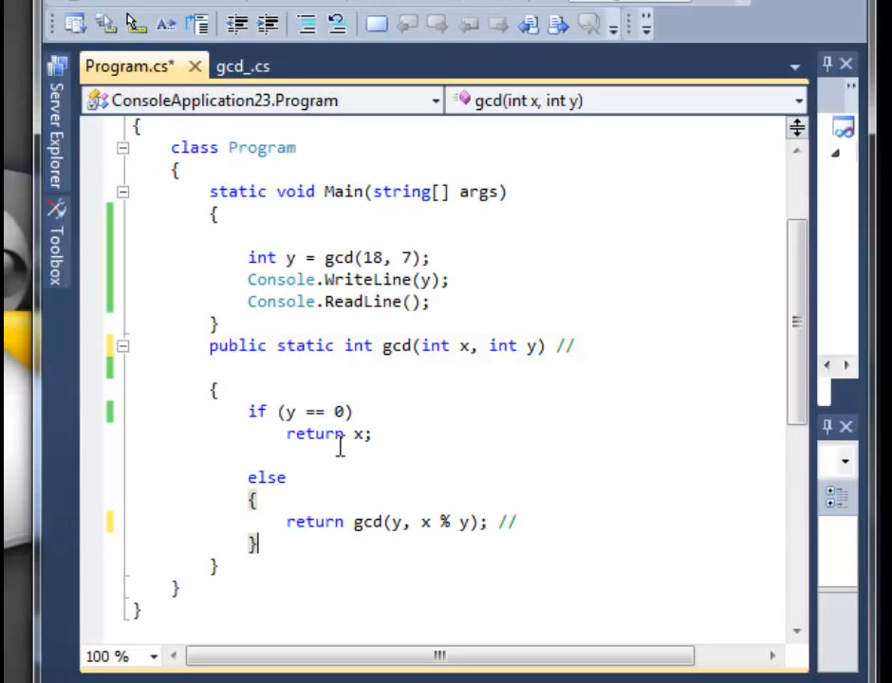
mouse_move(292, 479)
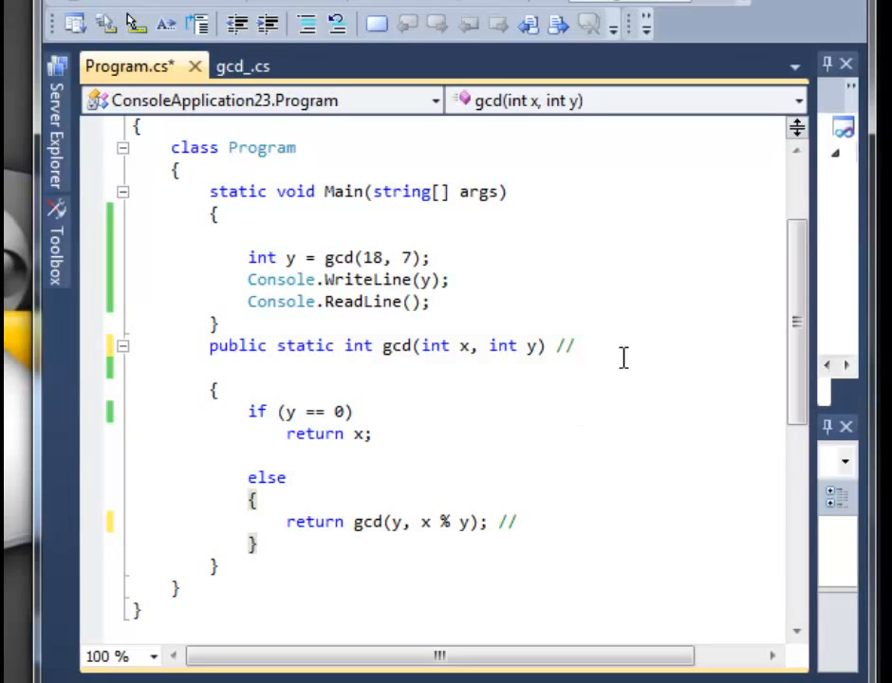
Write x=18 y=7 in the gcd signature comment.
type("x")
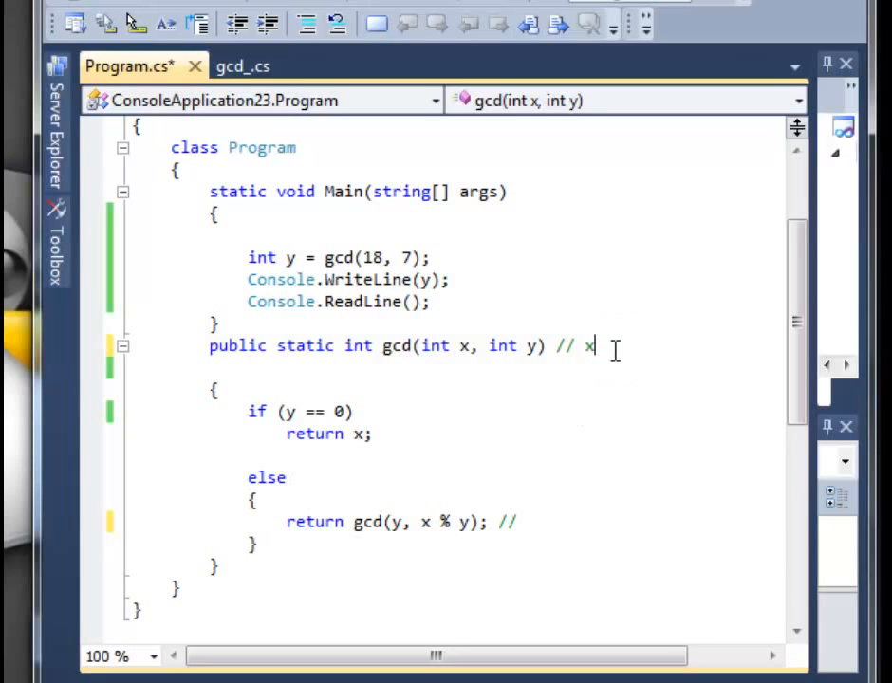
type("=18 y")
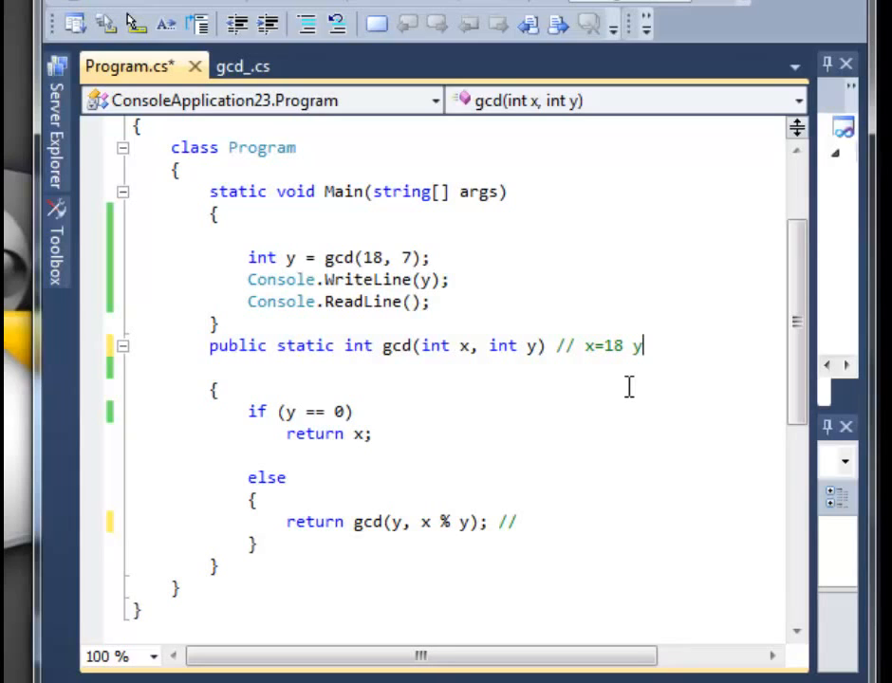
type("7")
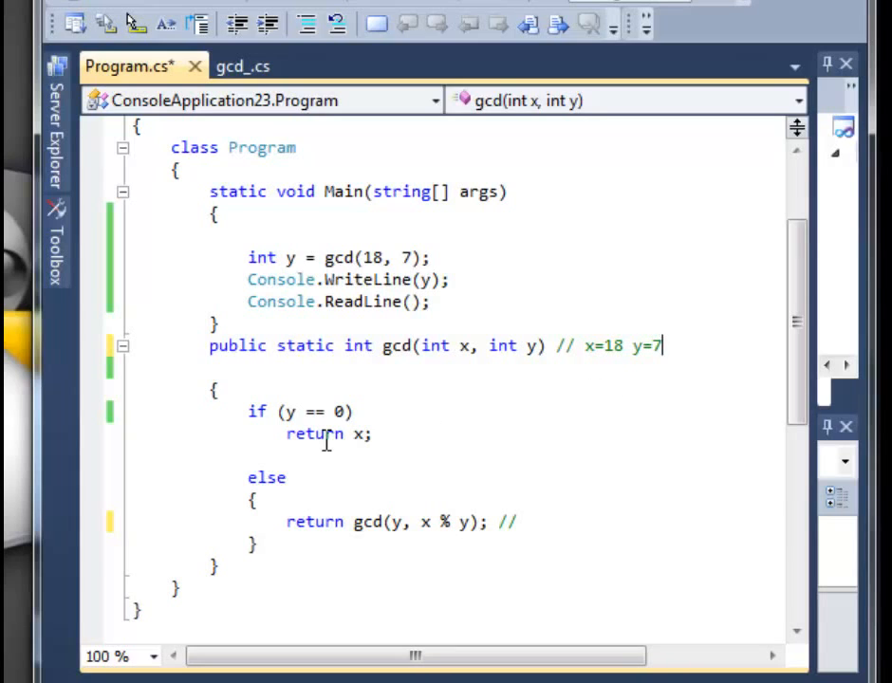
mouse_move(389, 432)
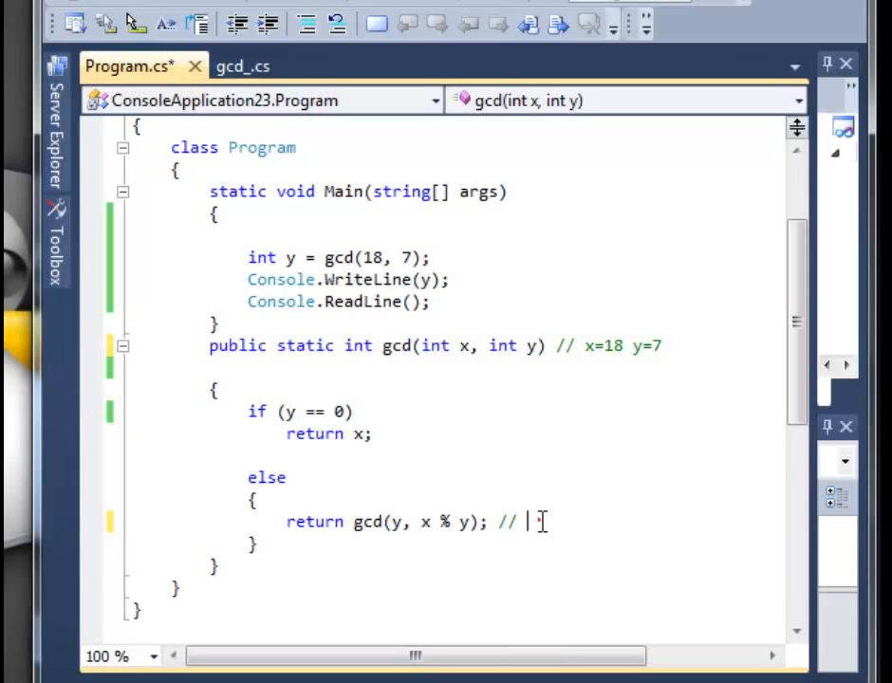
Trace y=7 x=4 in the recursive return line's comment.
type("y")
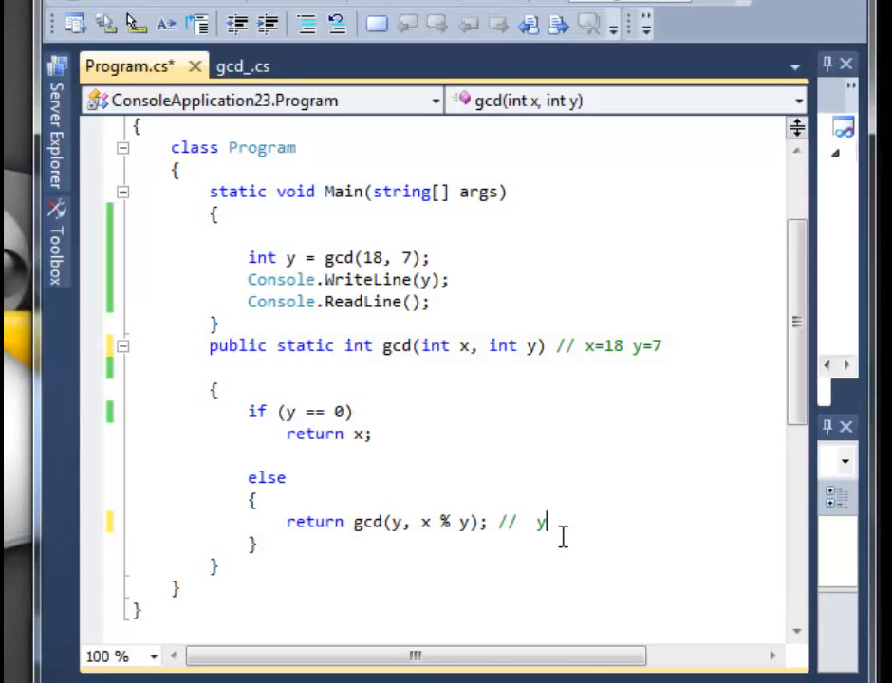
type("=")
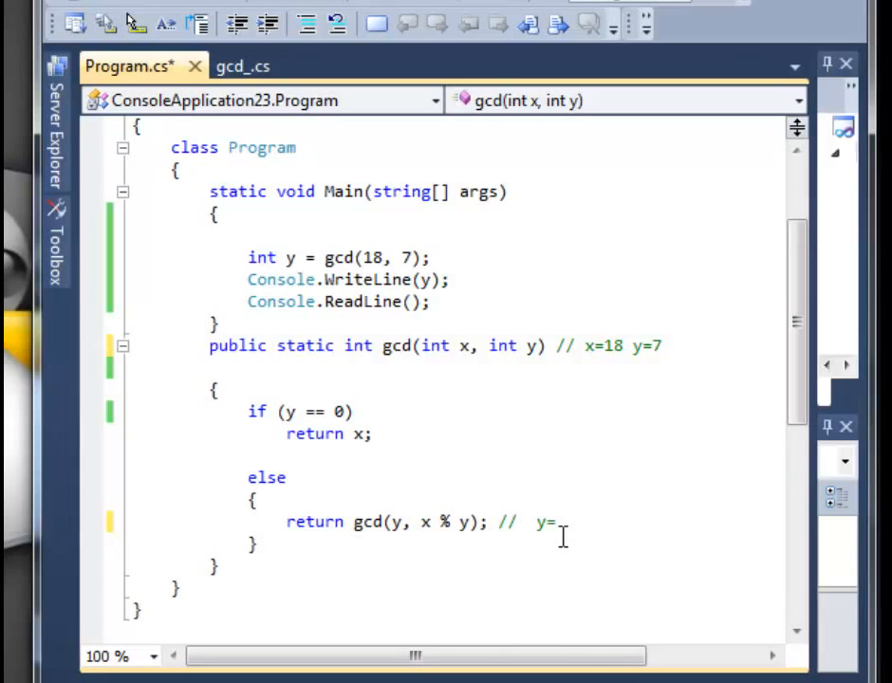
type("7")
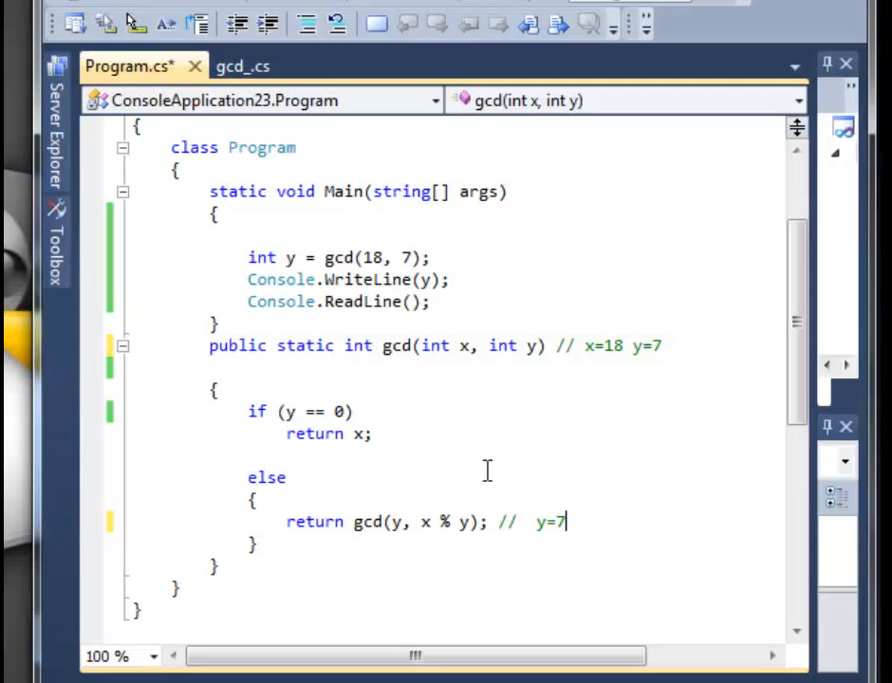
mouse_move(595, 553)
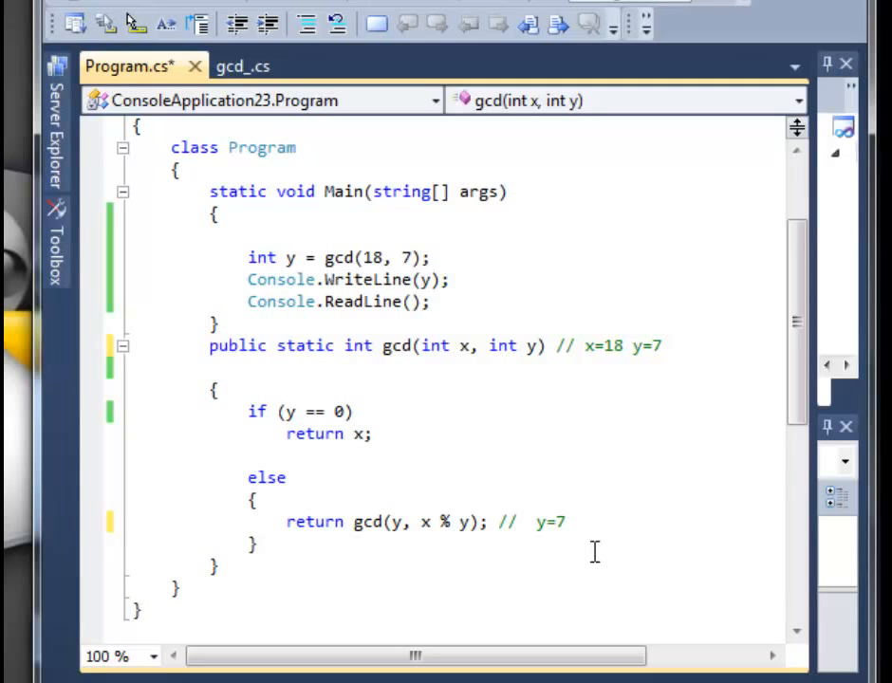
type("x=")
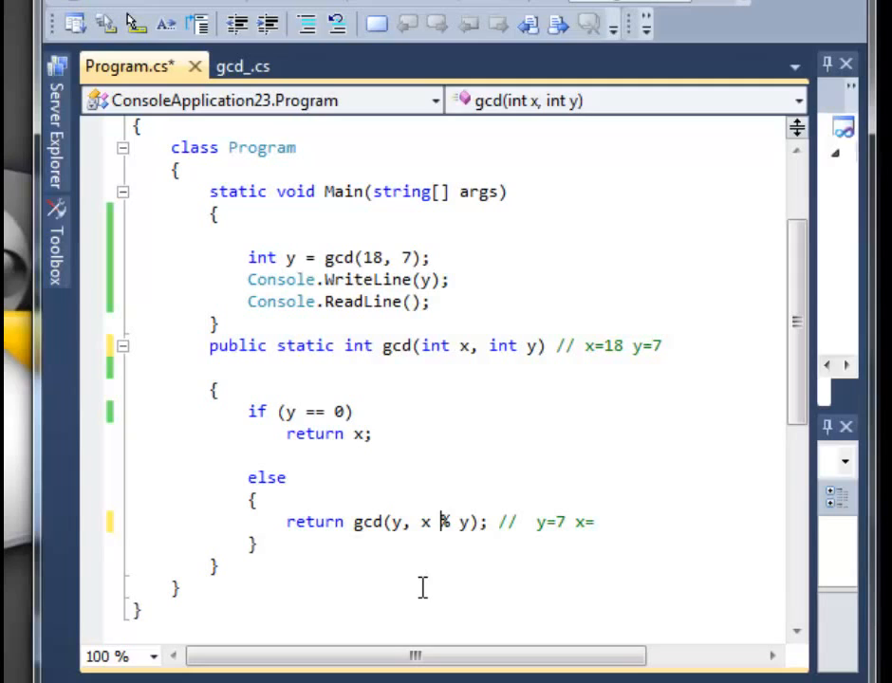
mouse_move(622, 525)
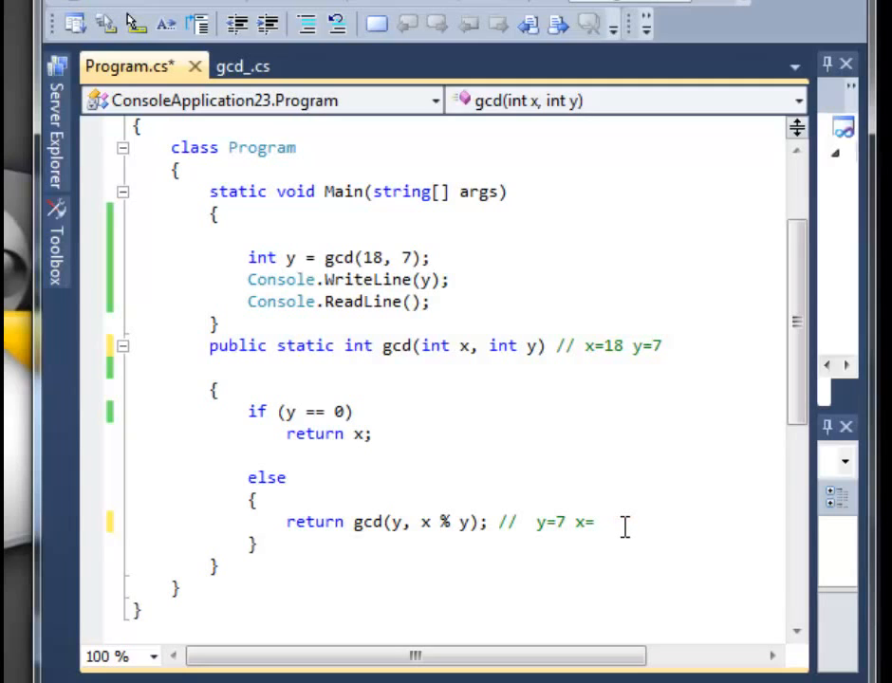
type("4")
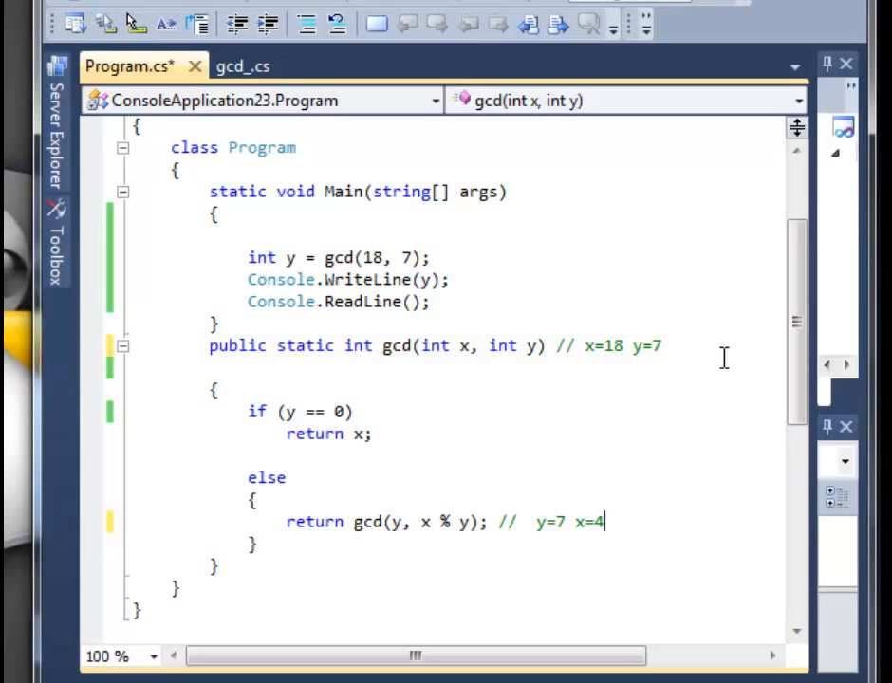
mouse_move(653, 442)
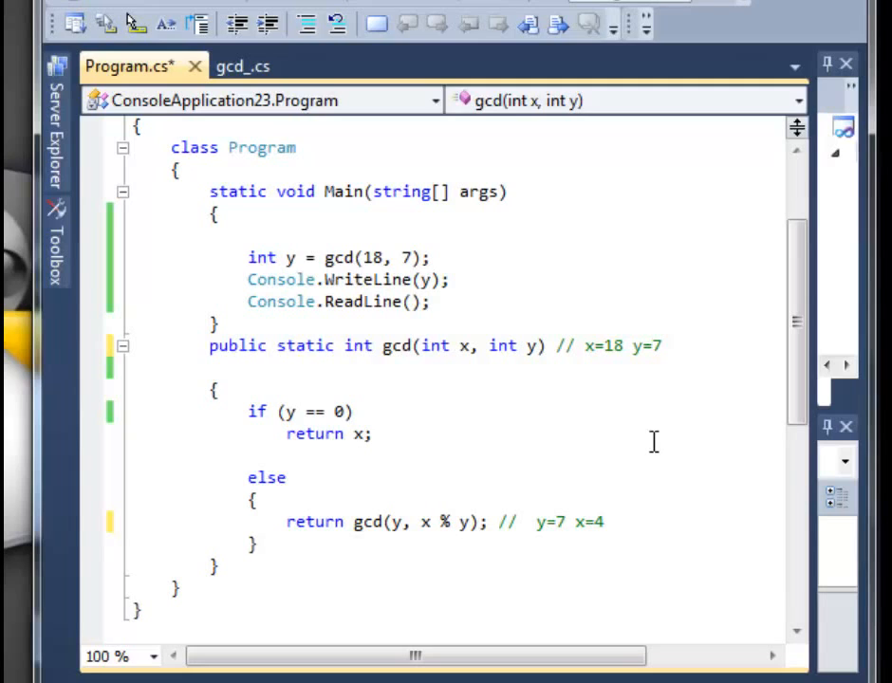
Rewrite the gcd signature comment to read x=7 y=4.
left_click(674, 350)
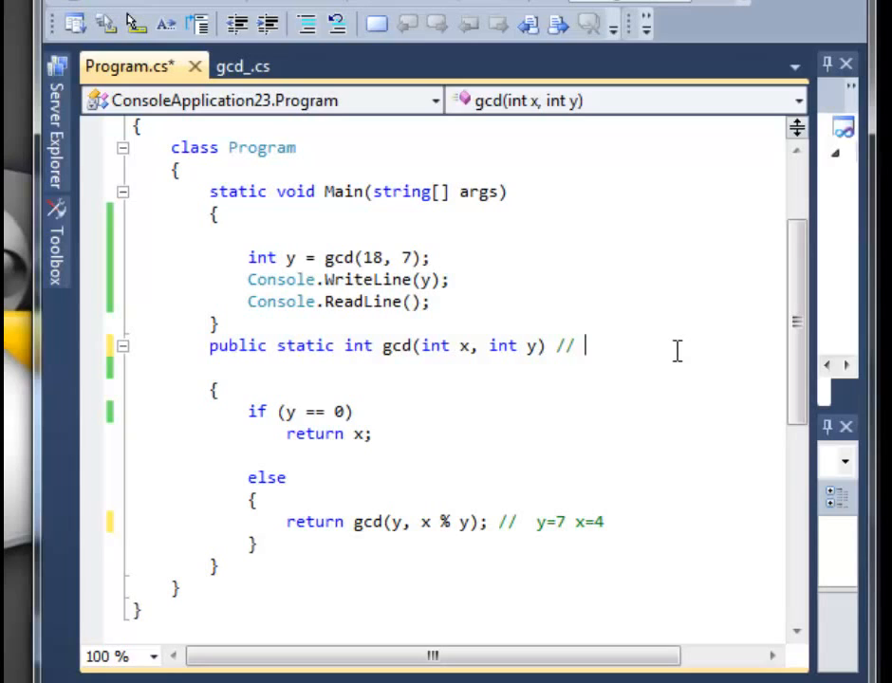
type("x")
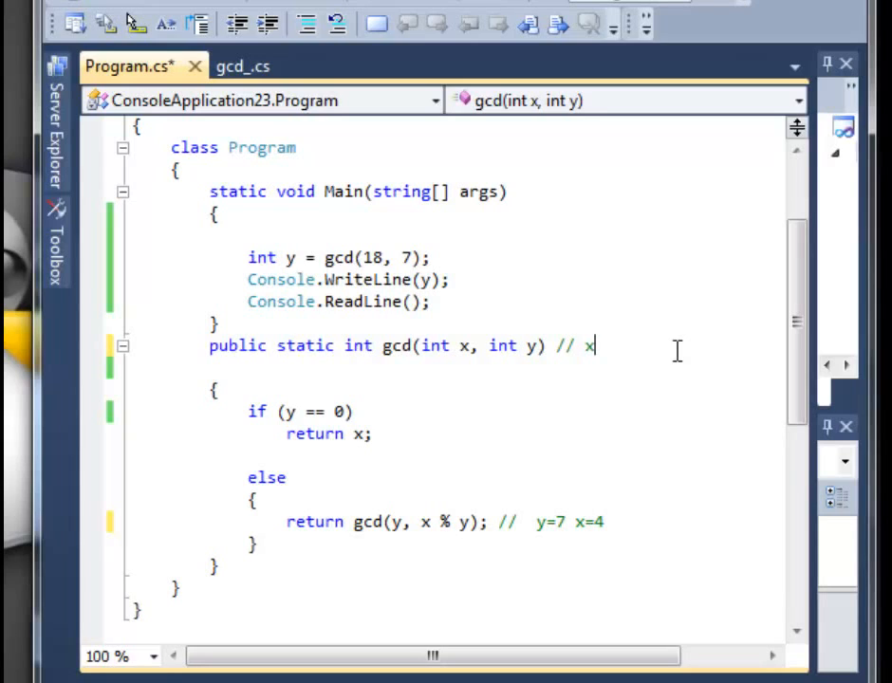
type("=7")
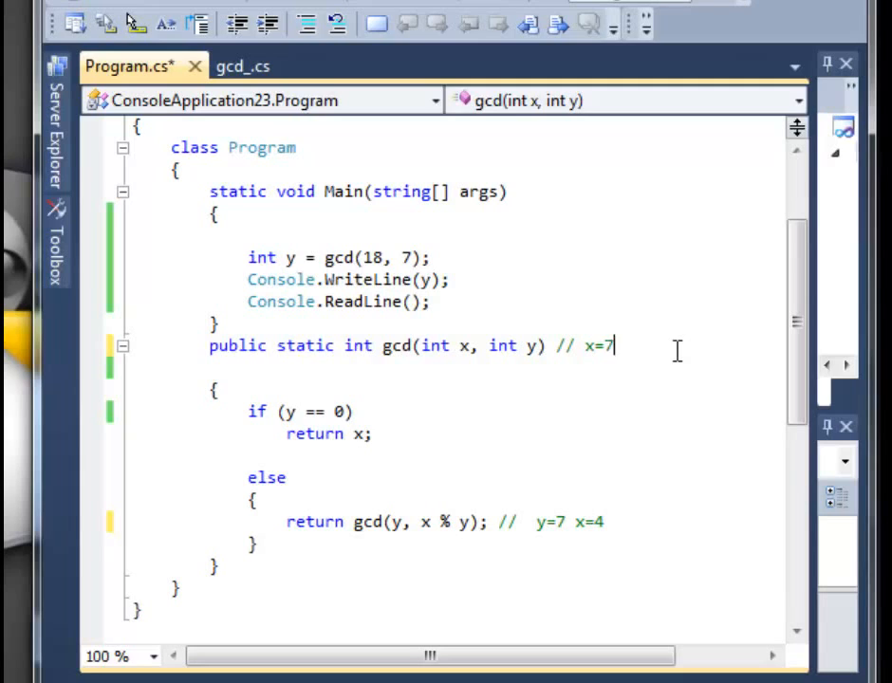
type("y")
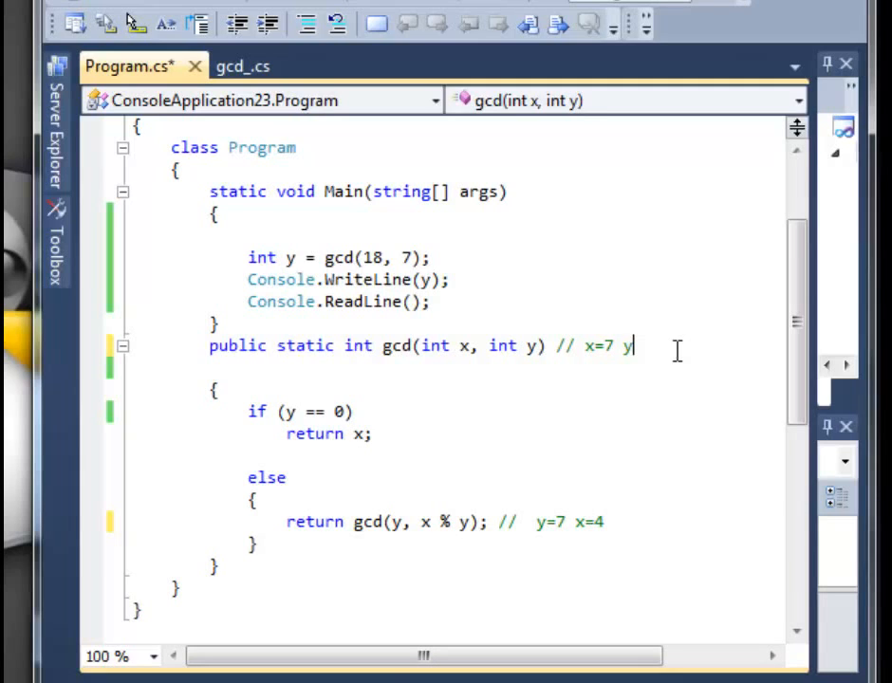
type("=4")
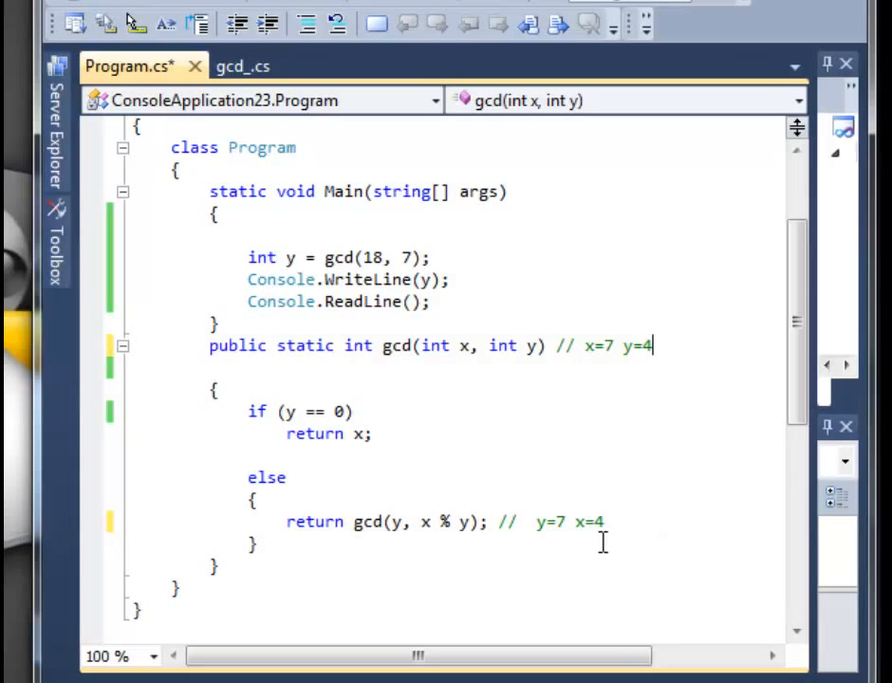
mouse_move(545, 530)
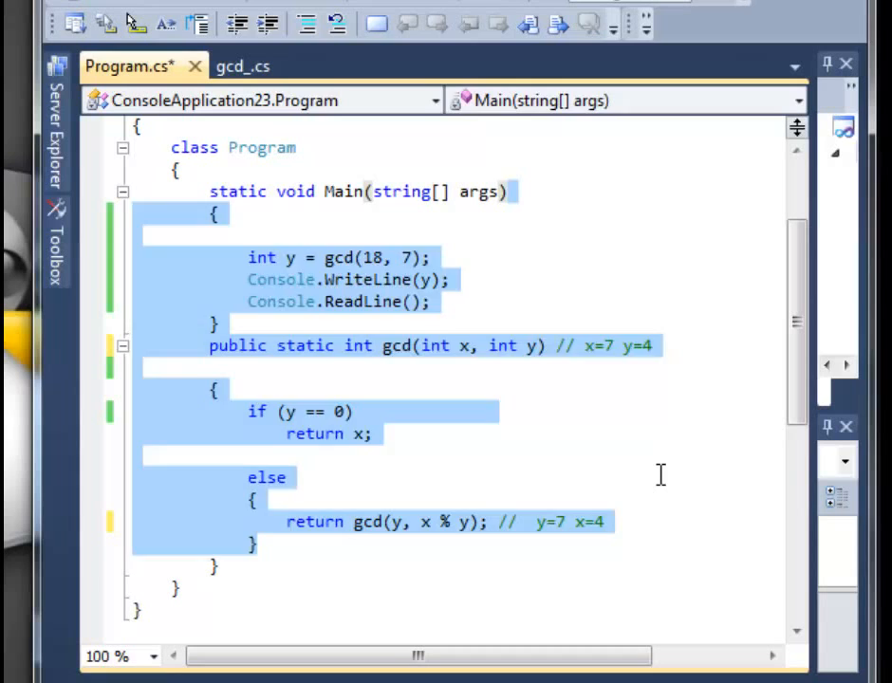
left_click(415, 522)
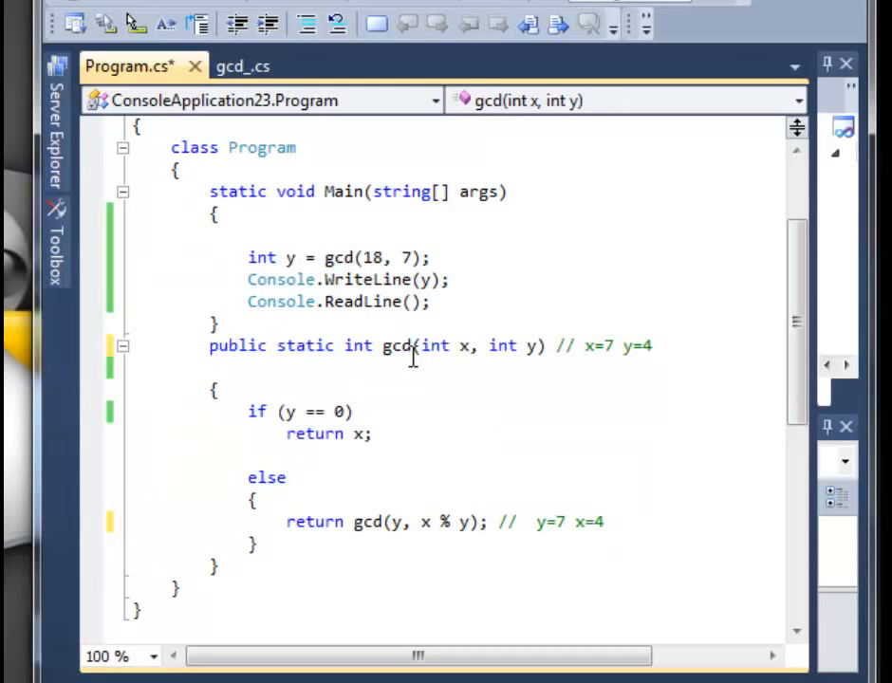
mouse_move(583, 361)
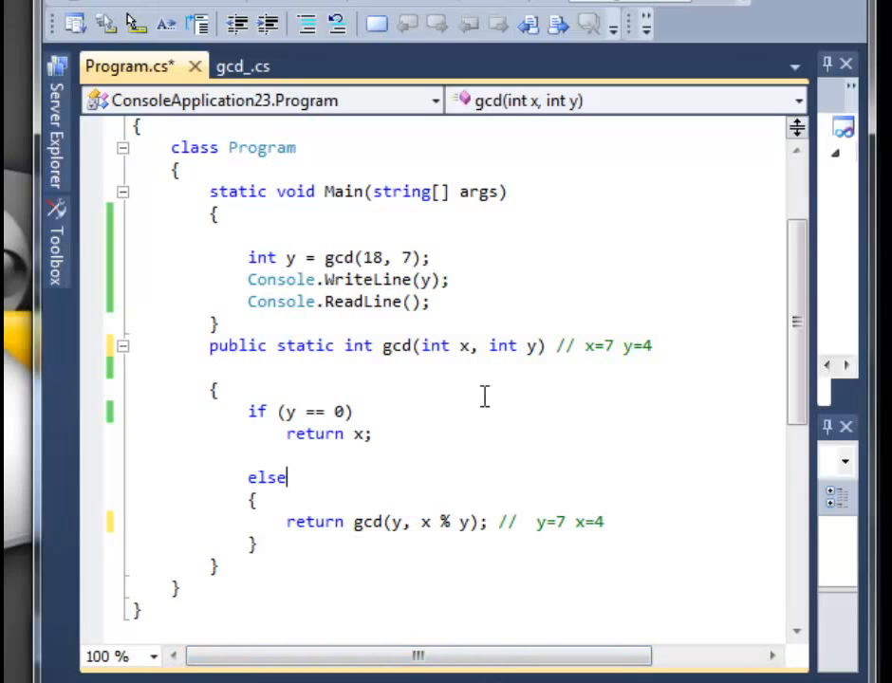
mouse_move(521, 491)
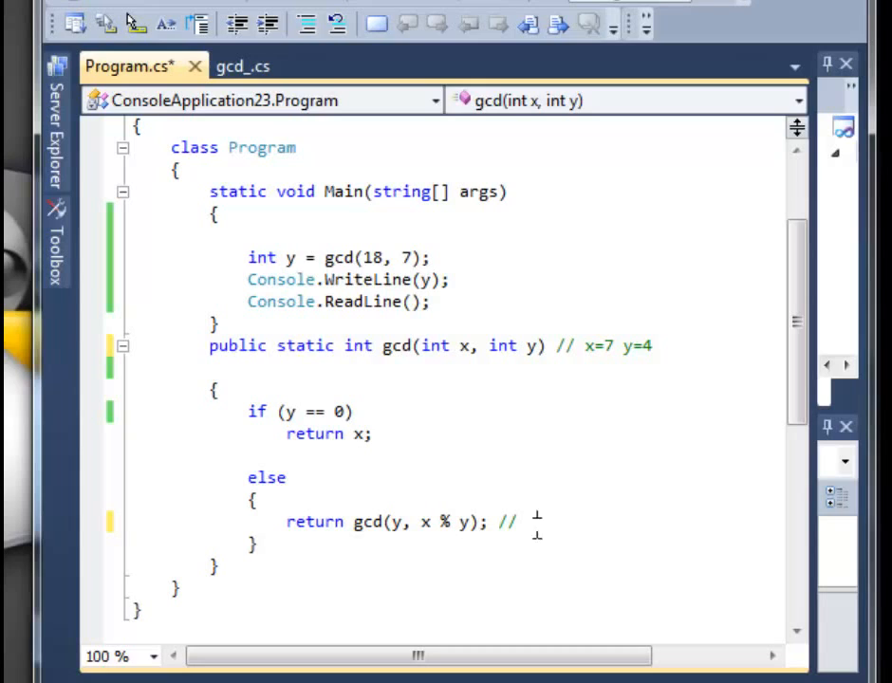
Trace y=4 x=3 in the return-line comment.
type("y")
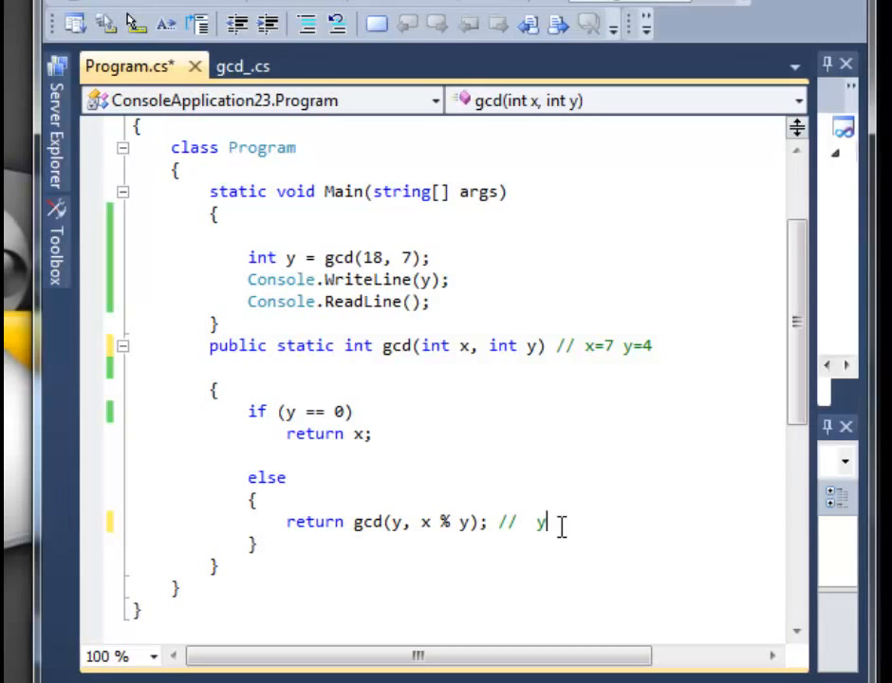
type("=")
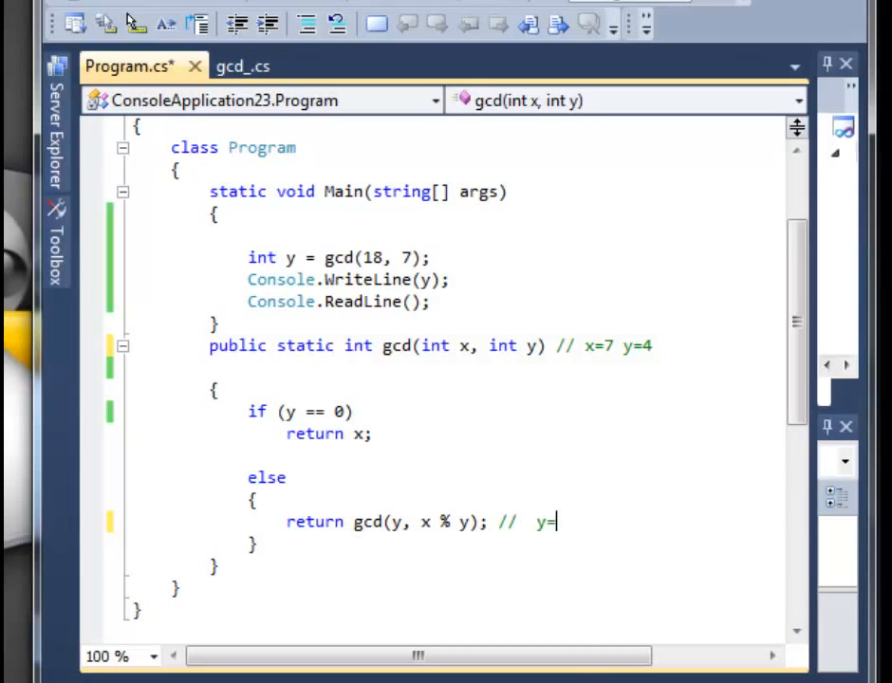
type("4")
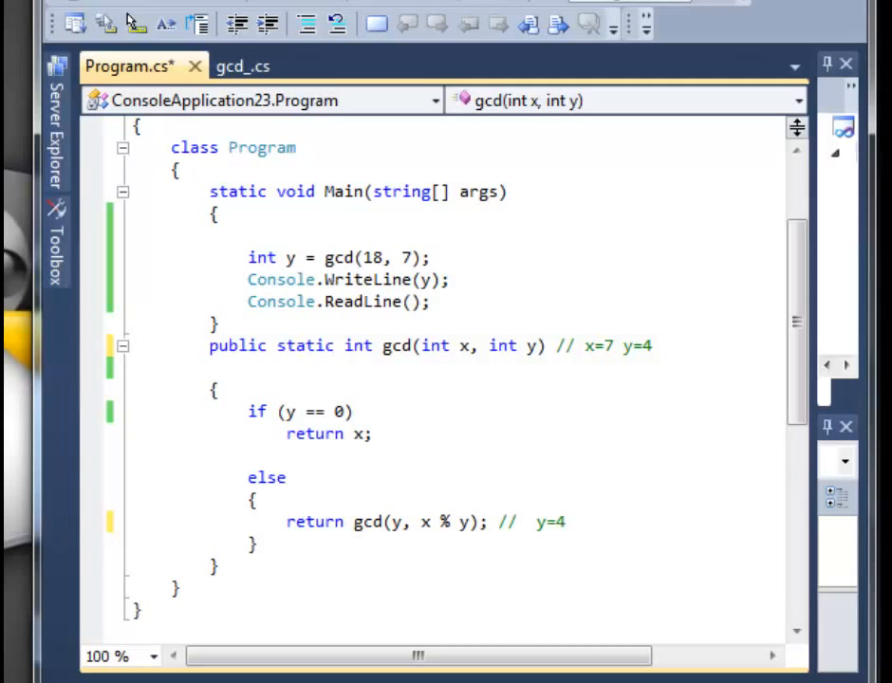
type("x=")
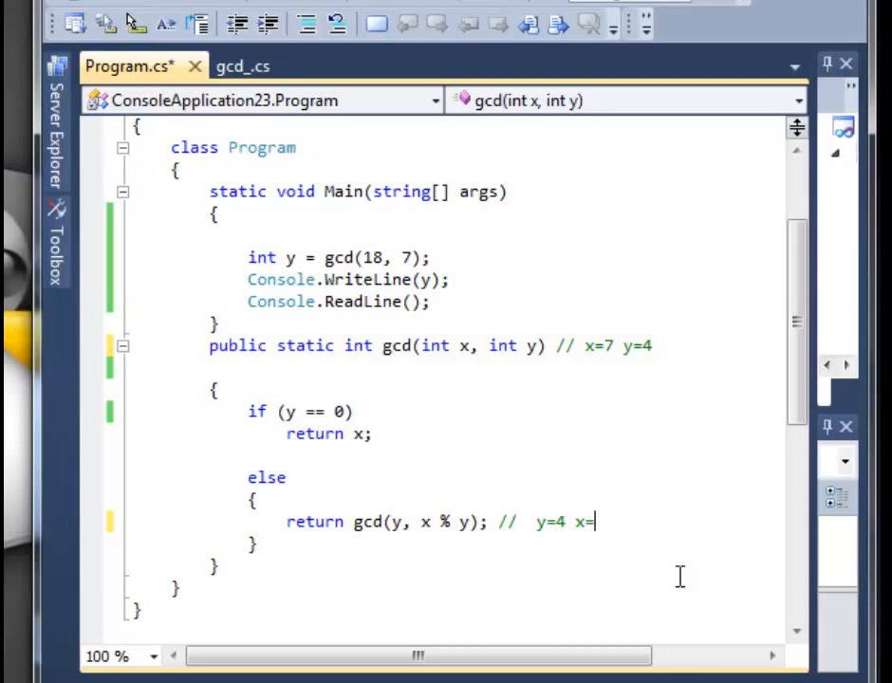
mouse_move(627, 522)
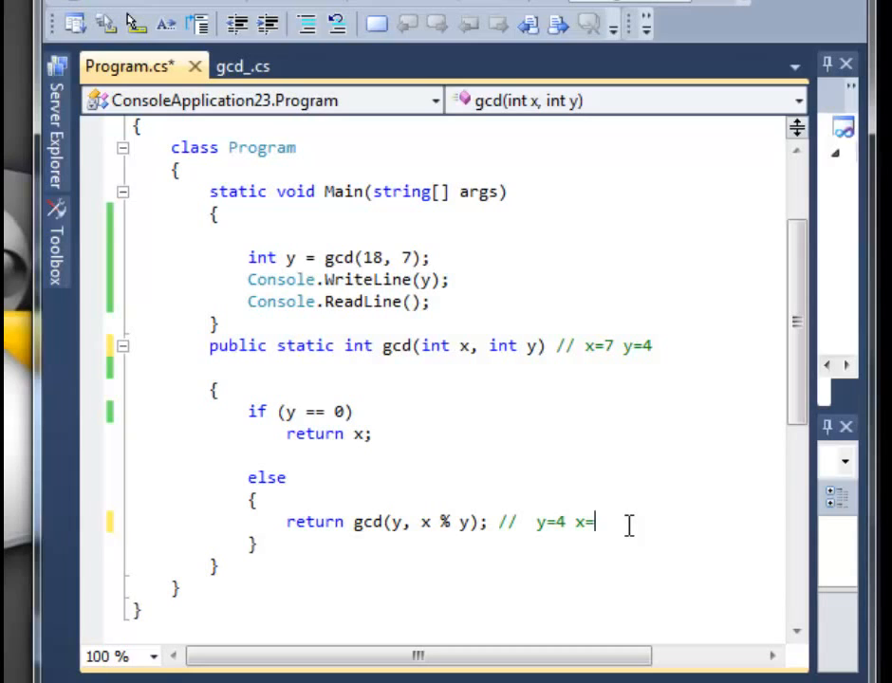
type("3")
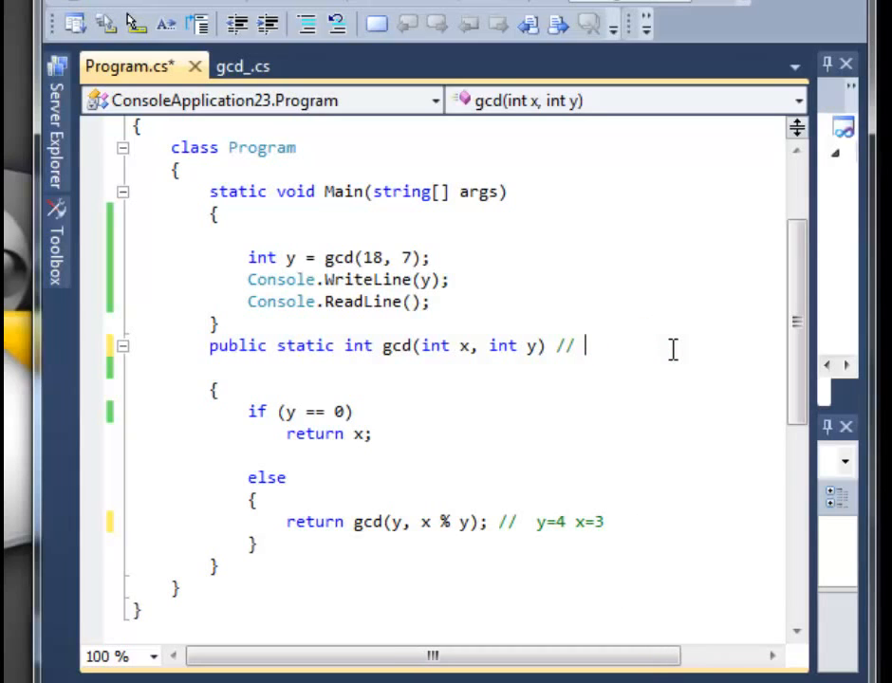
Set the signature comment to x=4 and select the return comment's old values.
type("x")
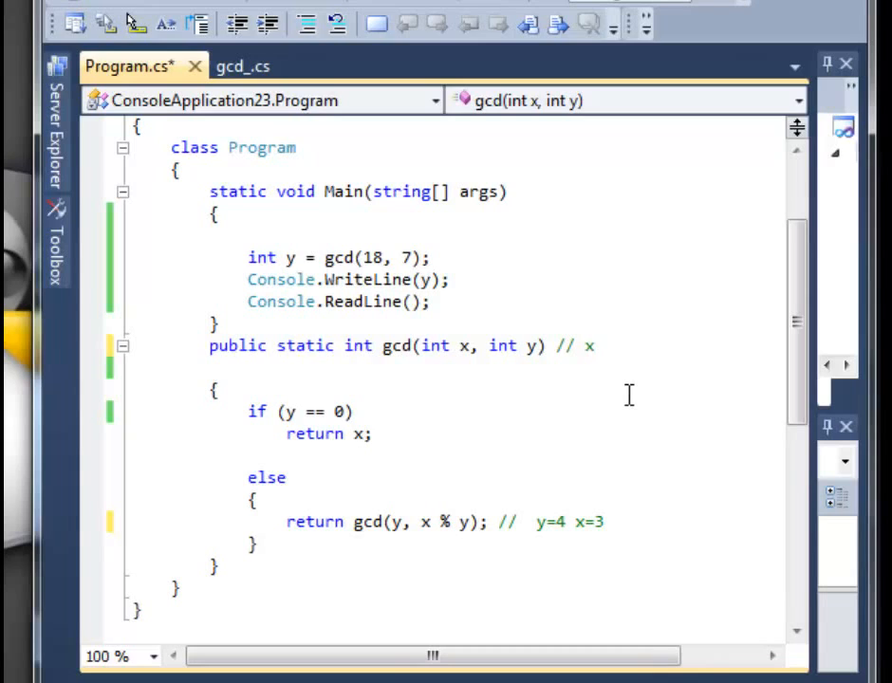
type("=")
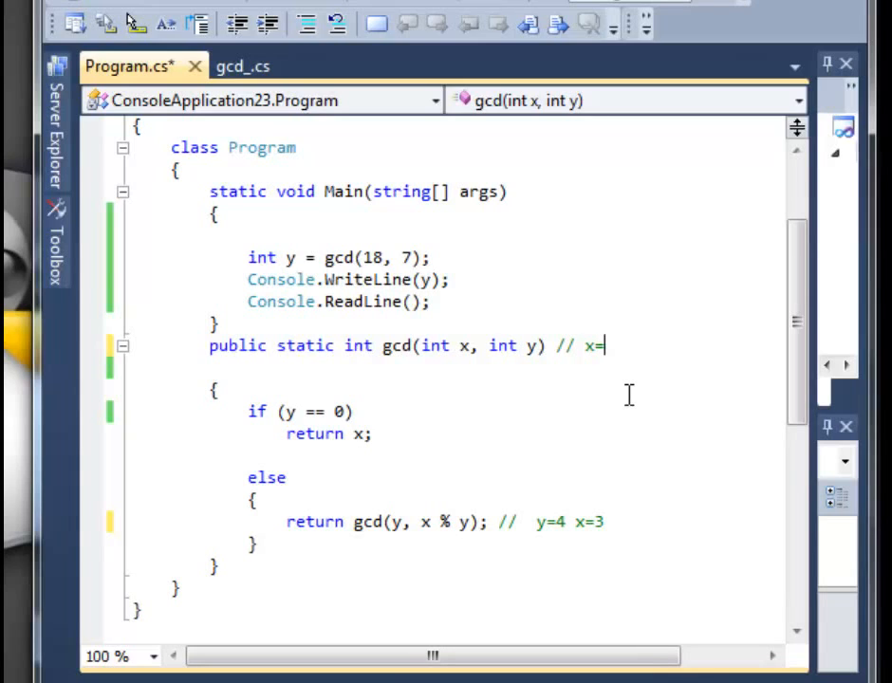
type("4")
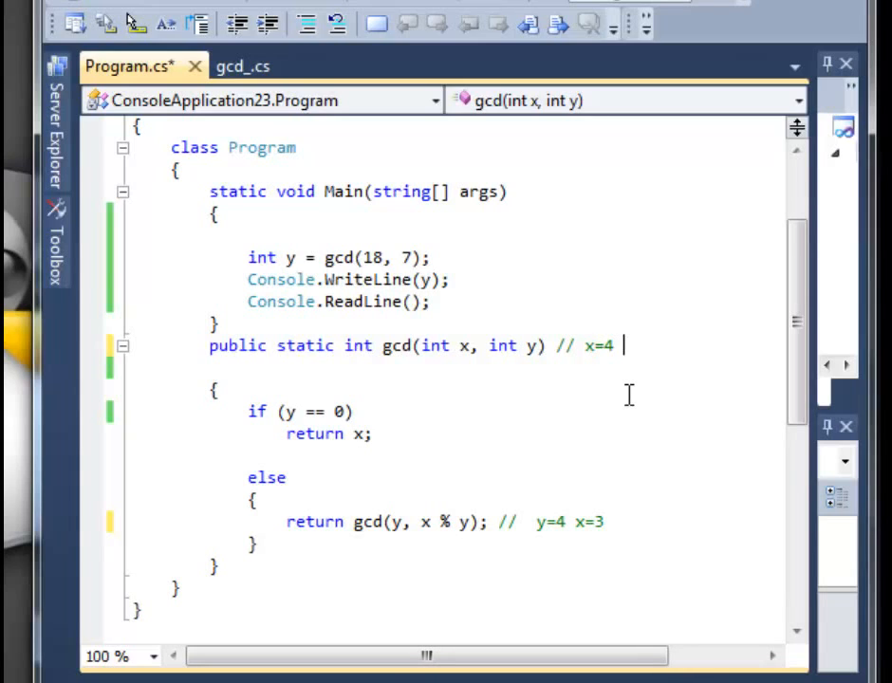
double_click(393, 522)
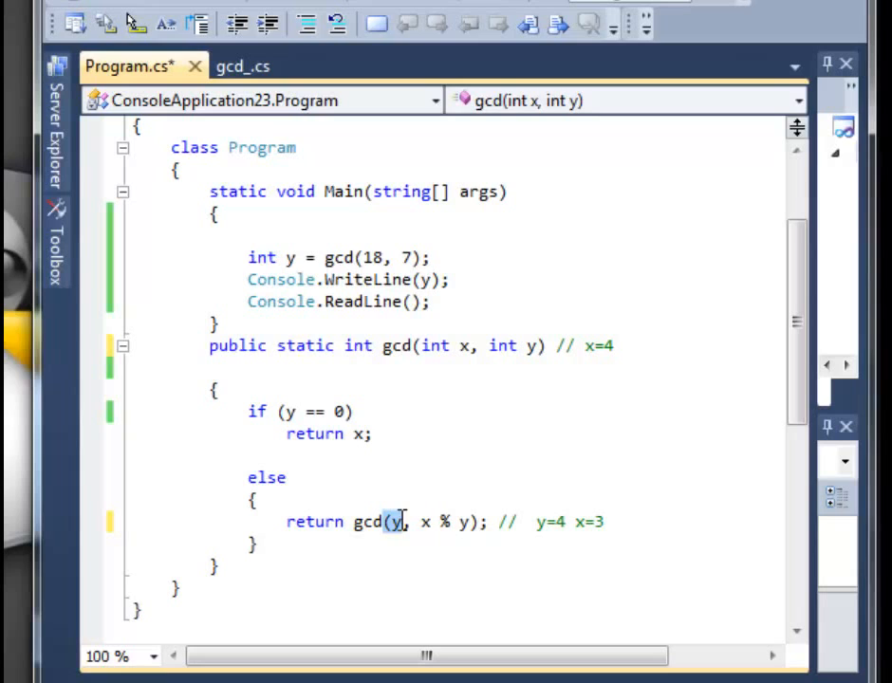
left_click_drag(389, 522, 484, 522)
type(" y=3")
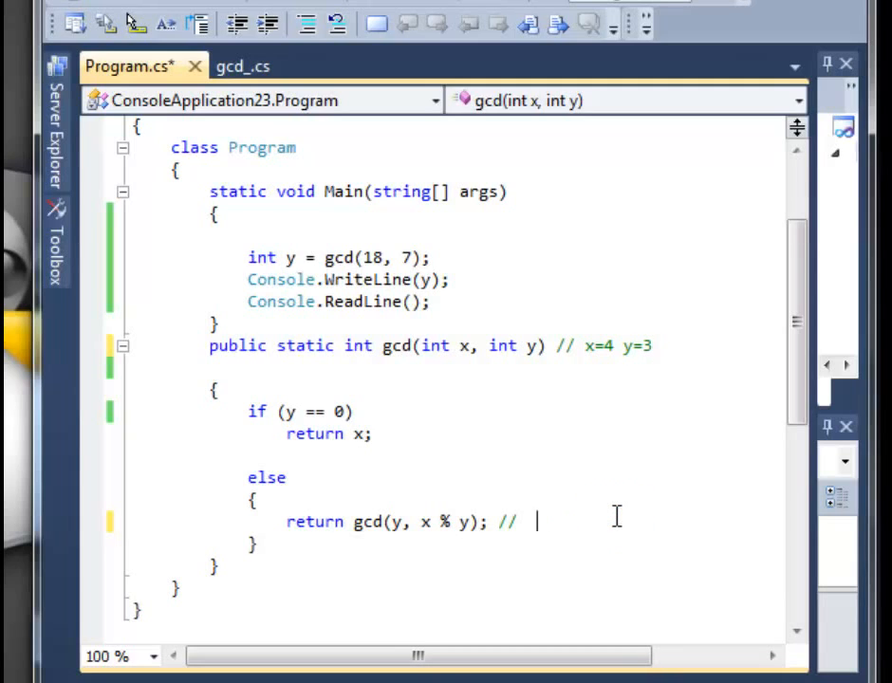
mouse_move(292, 411)
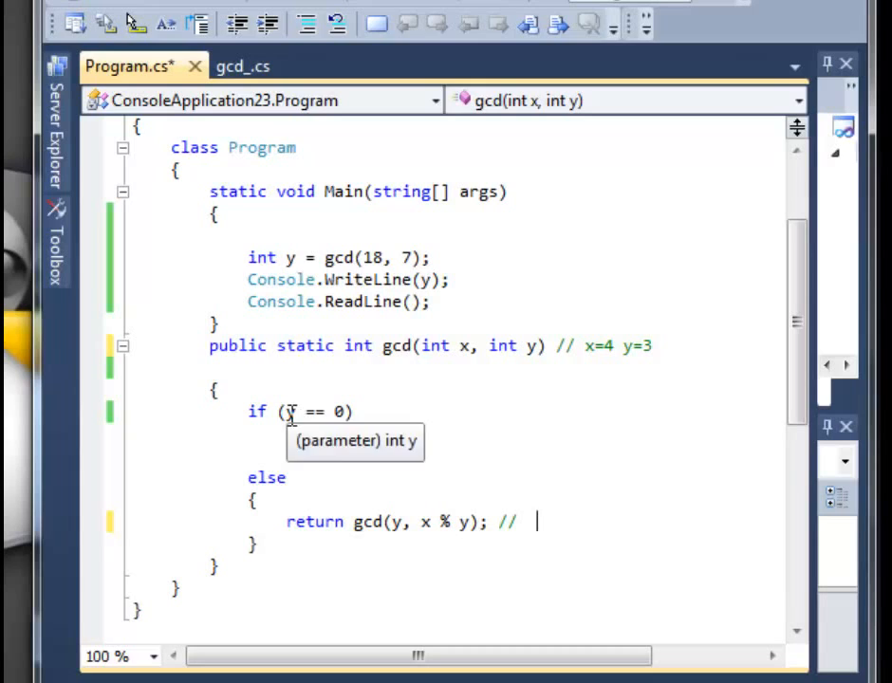
Add return x; and begin the return comment trace with y=3 x.
type("return x;")
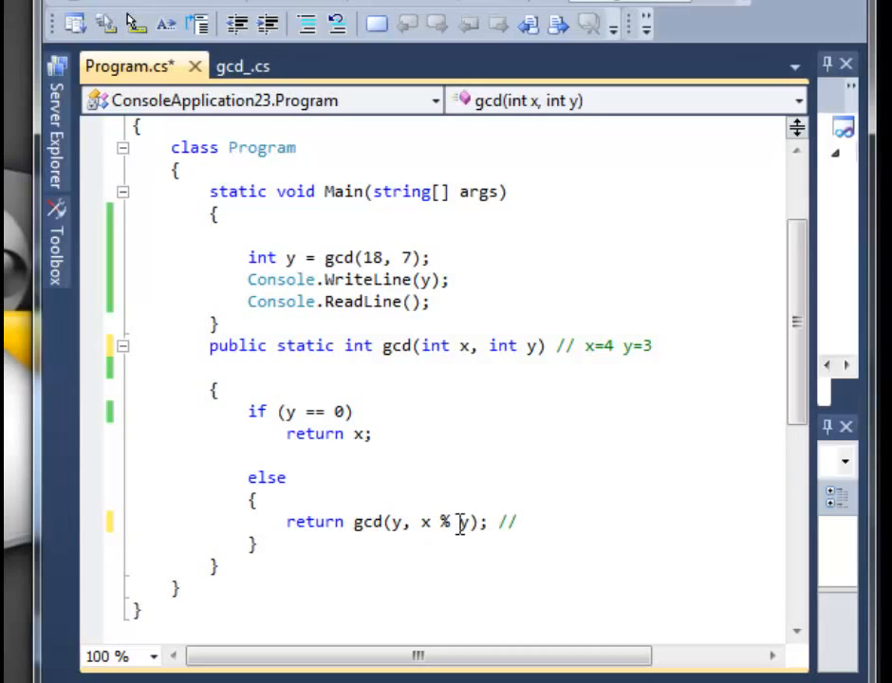
type("y")
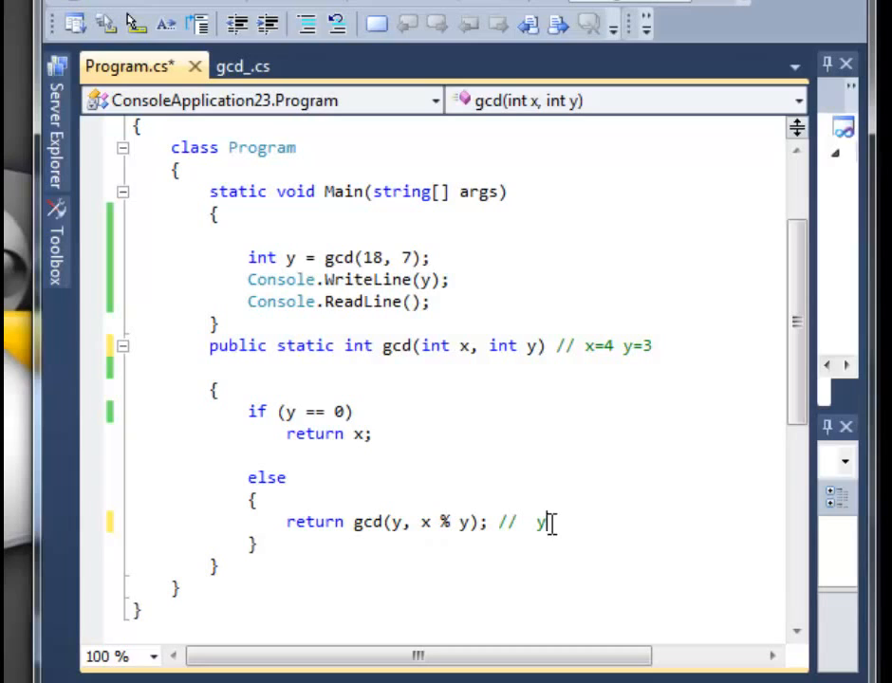
type("=3")
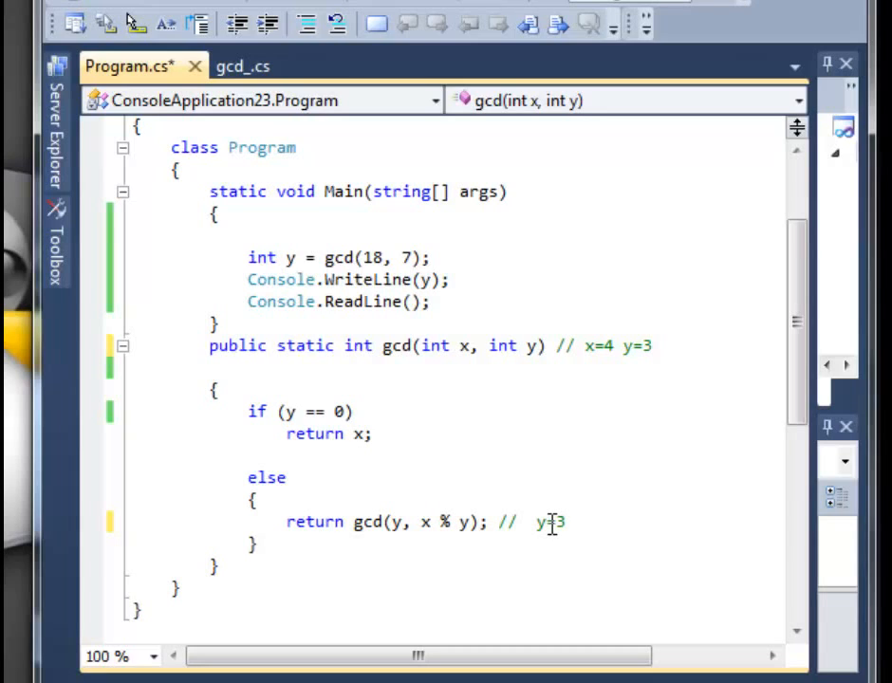
type("x=")
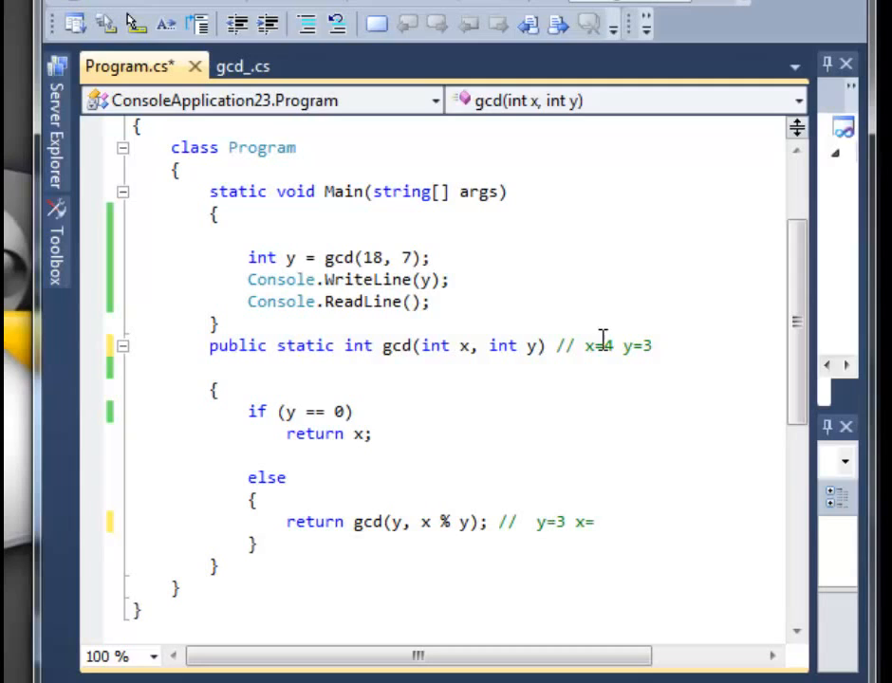
mouse_move(683, 455)
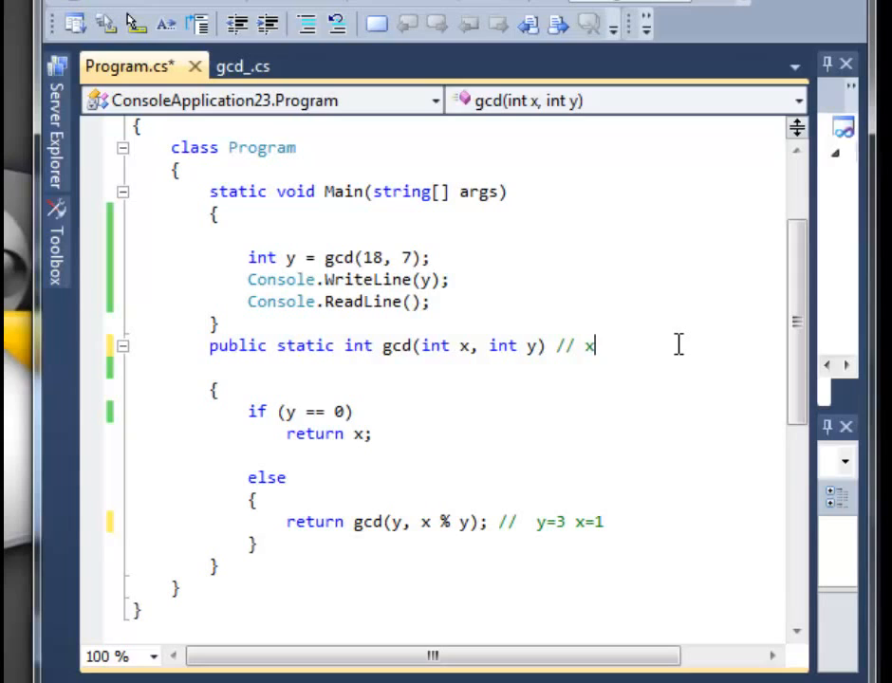
Complete the gcd header comment as x=3 y=1.
type("=")
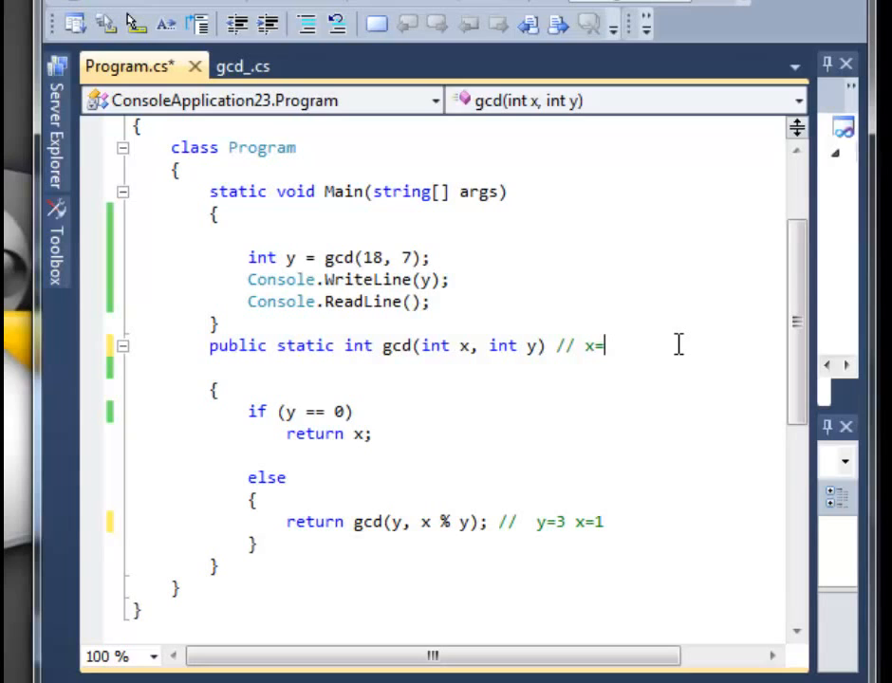
type("3")
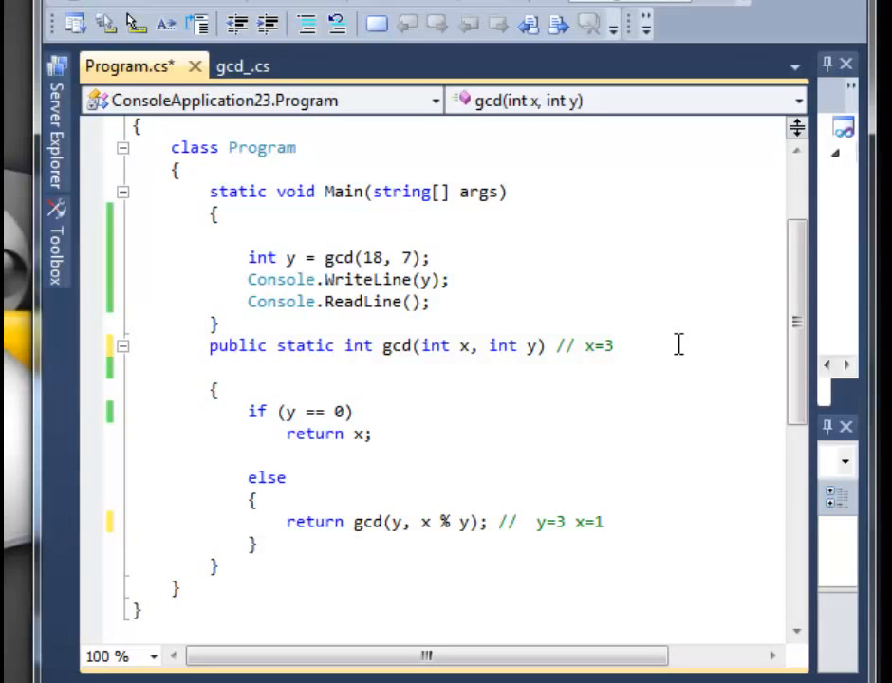
type("y=")
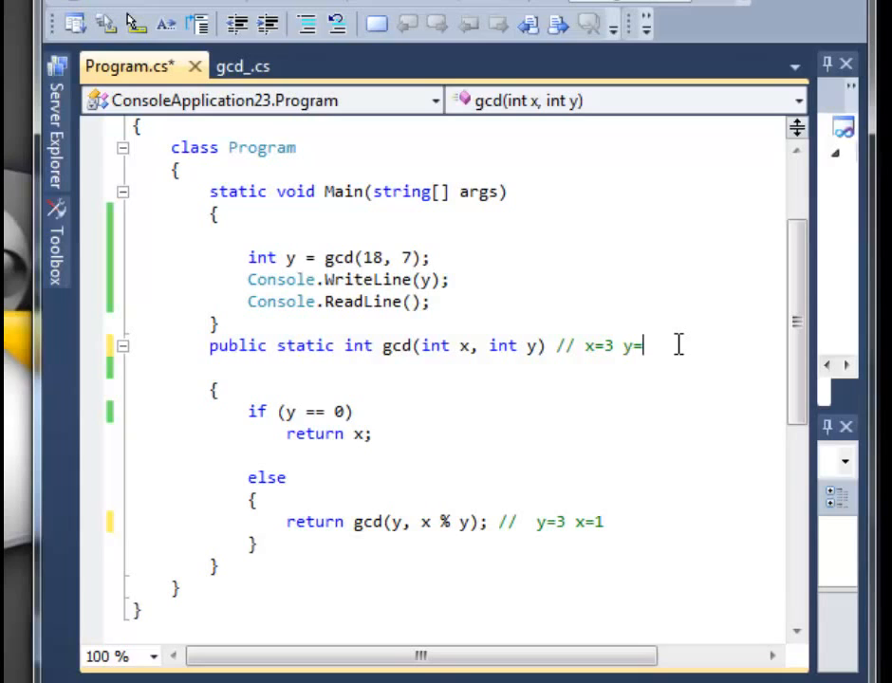
type("1")
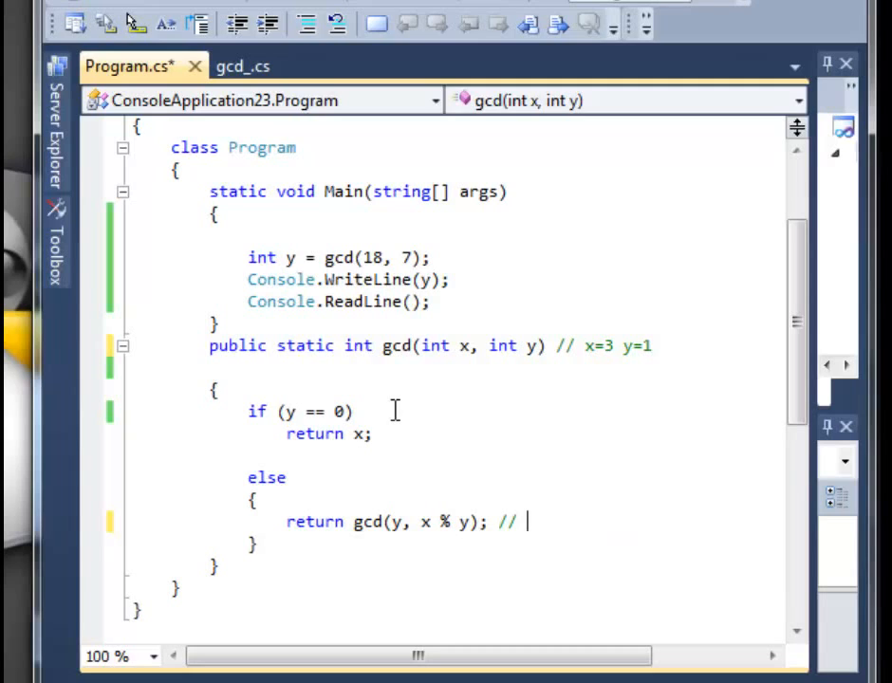
mouse_move(650, 342)
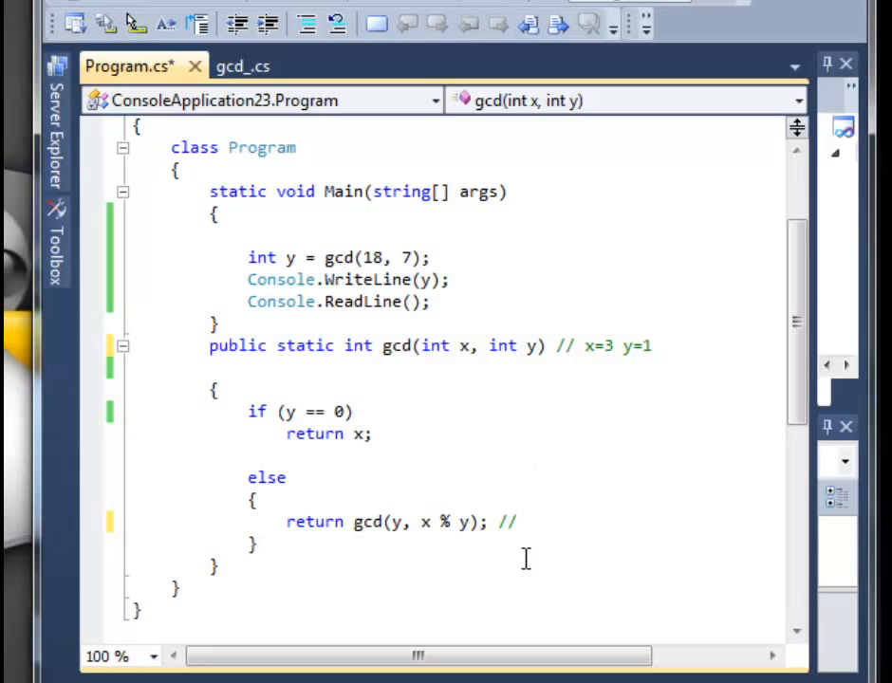
Write y=1 x=0 in the comment on return gcd(y, x % y).
type("y=")
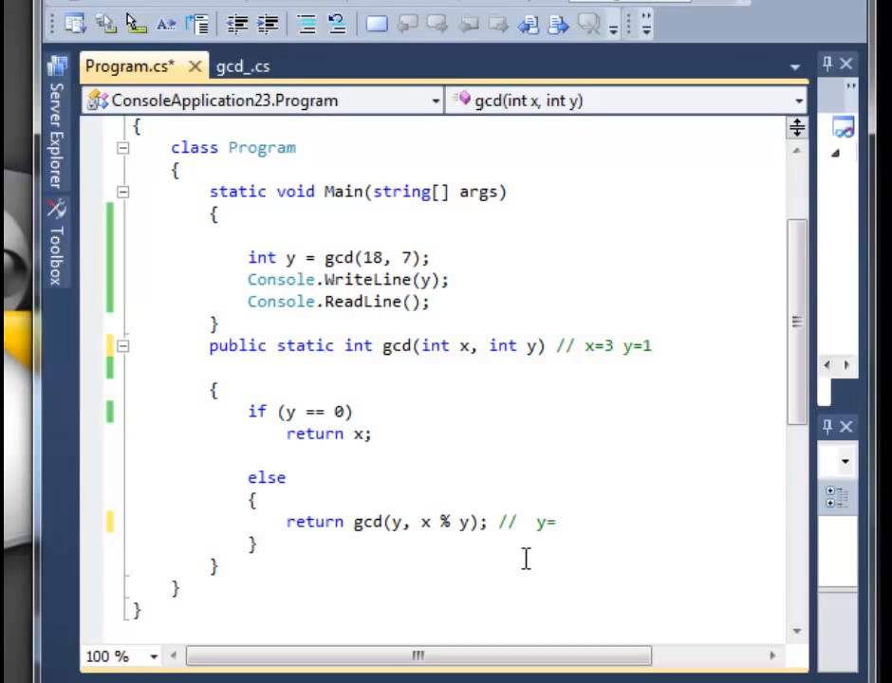
type("1")
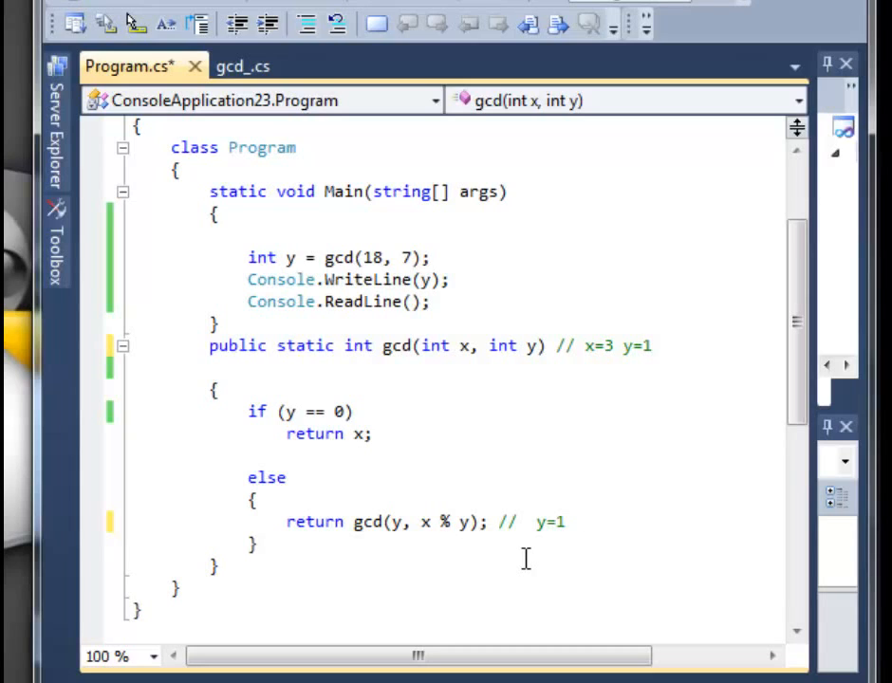
type("x=")
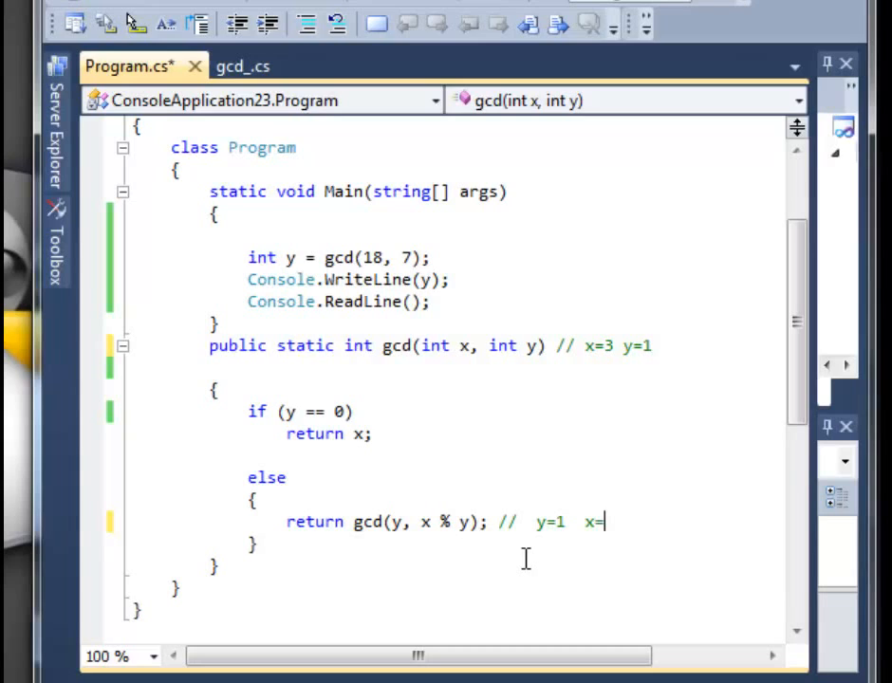
type("0")
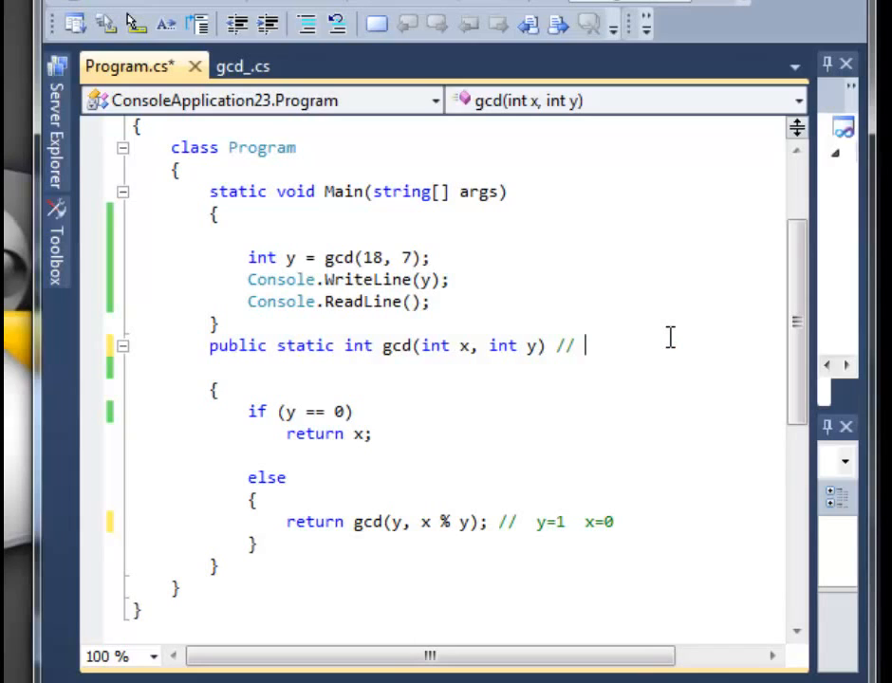
Write x=1 y=0; in the header comment and remove the return-line trace.
type("x=")
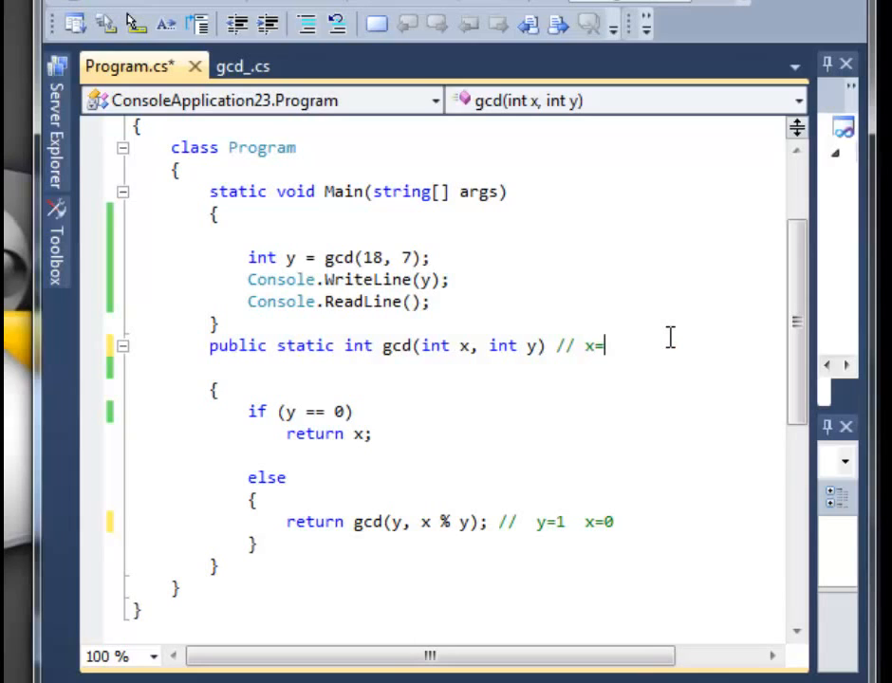
type("1 y")
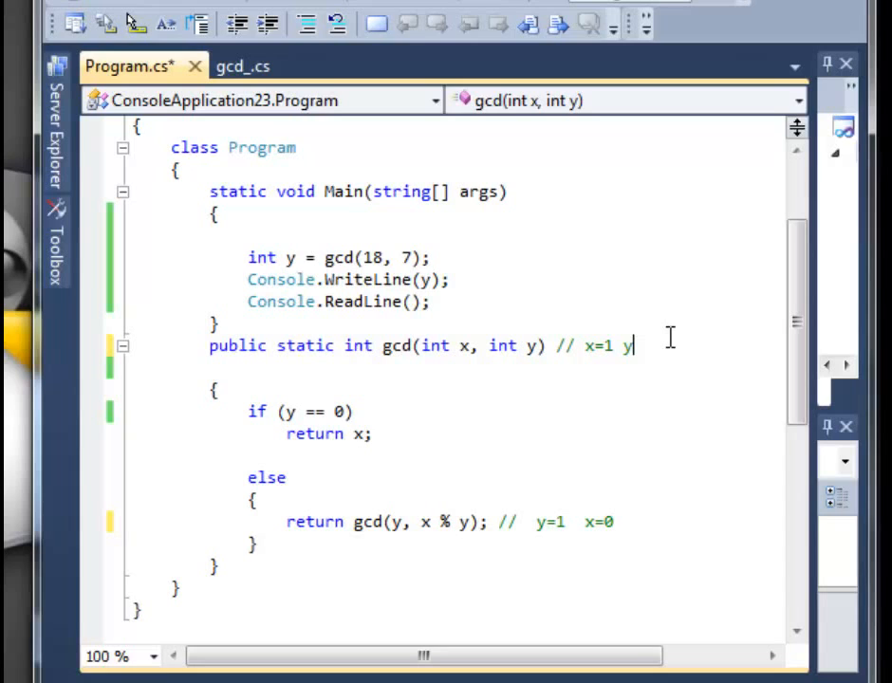
type("=0")
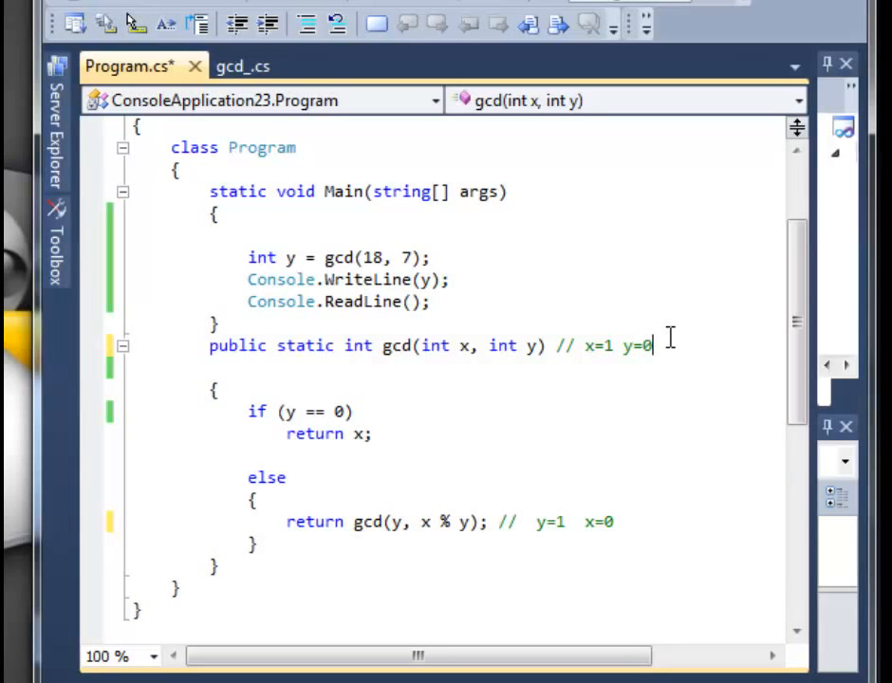
type(";")
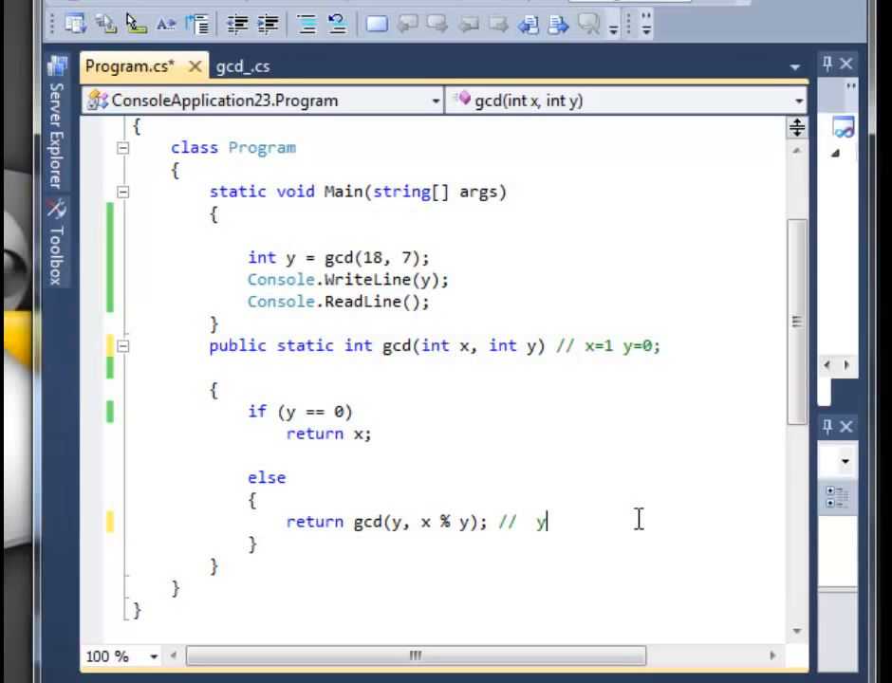
key("BackSpace")
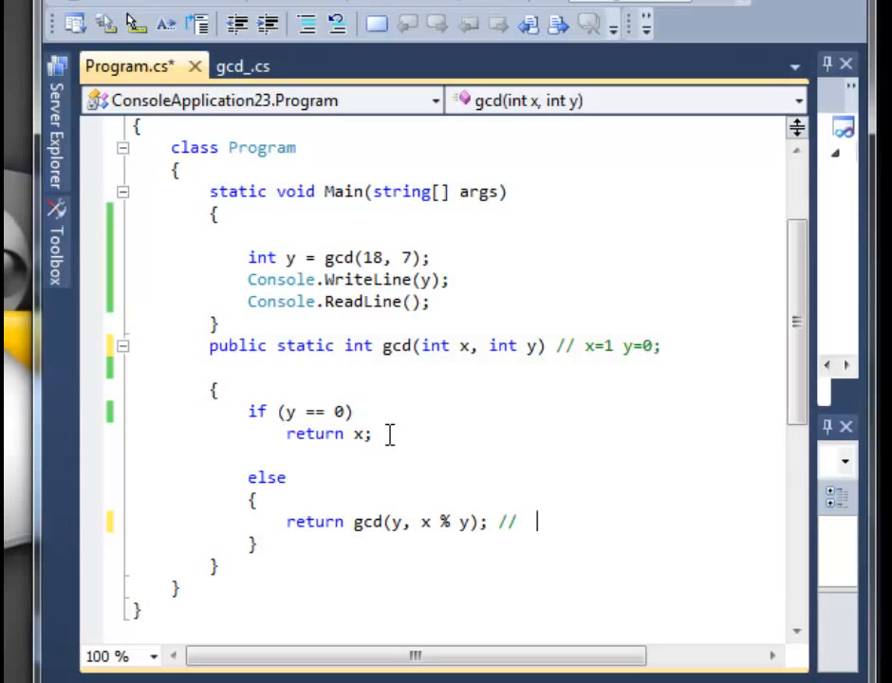
mouse_move(487, 427)
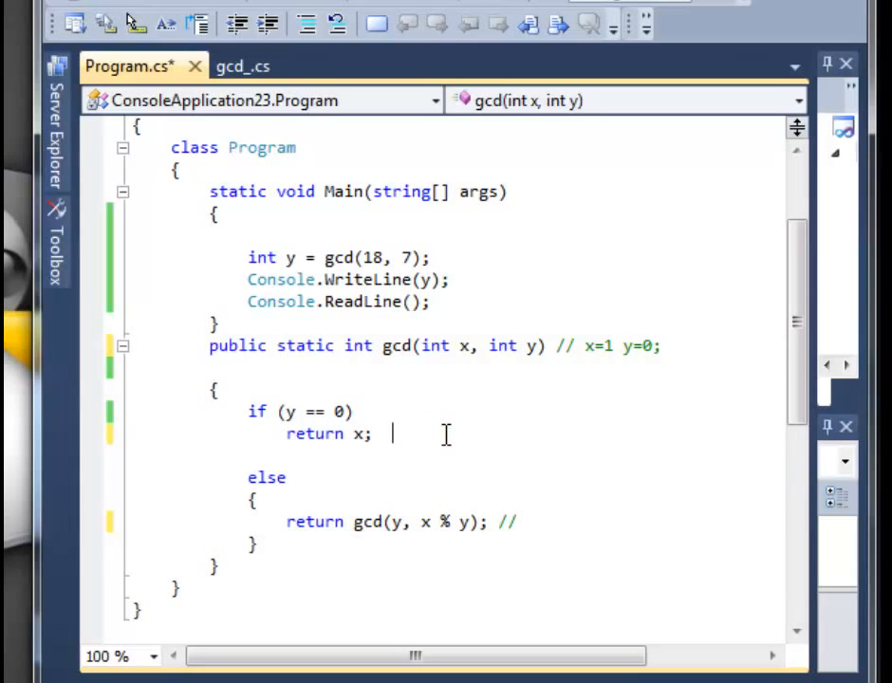
Comment return x; with // gcd (18,7)=1 and start debugging.
type("//")
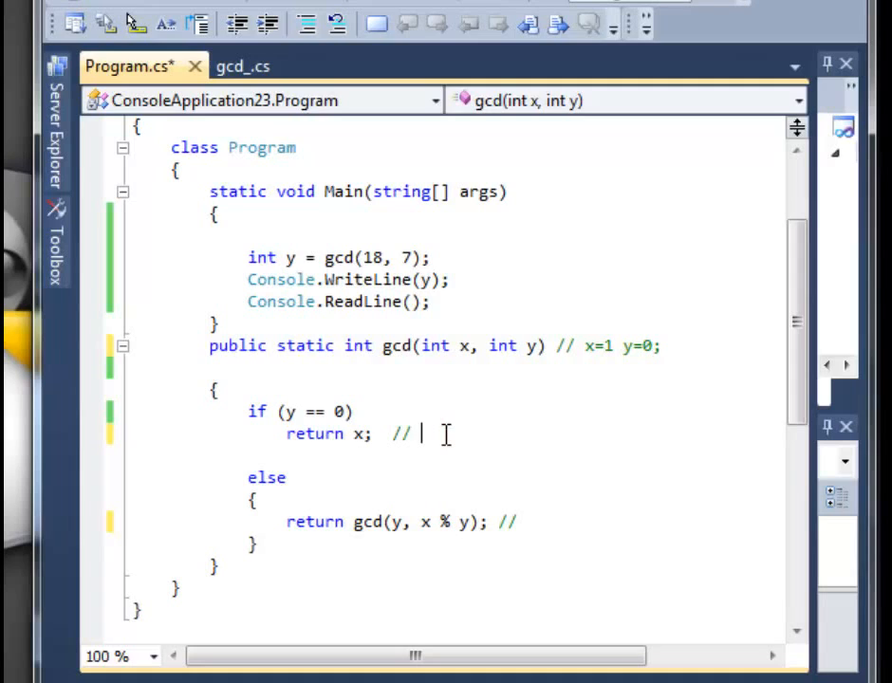
type("gcd")
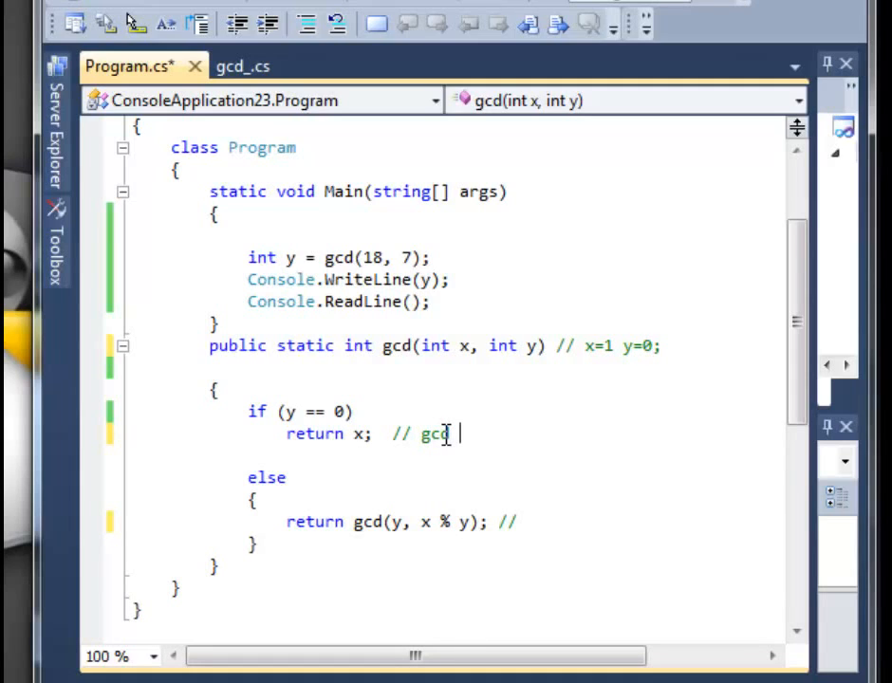
type("(18)")
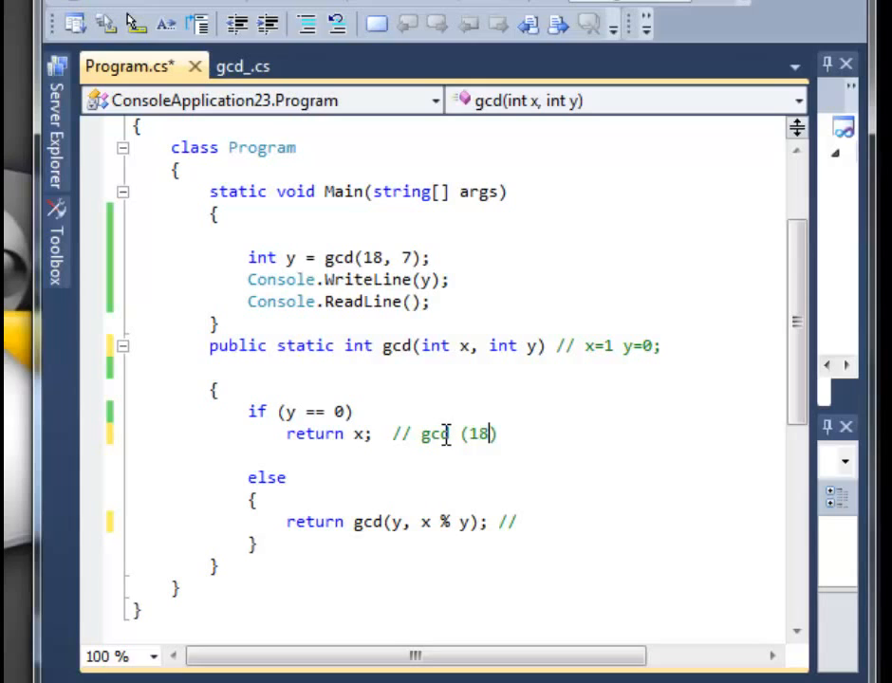
type(",7)")
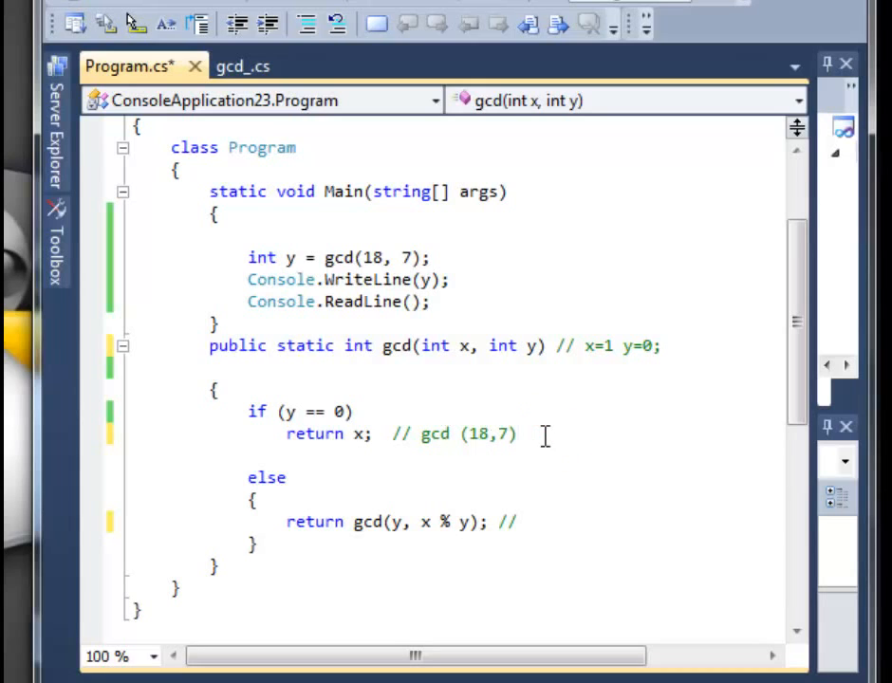
type("=1")
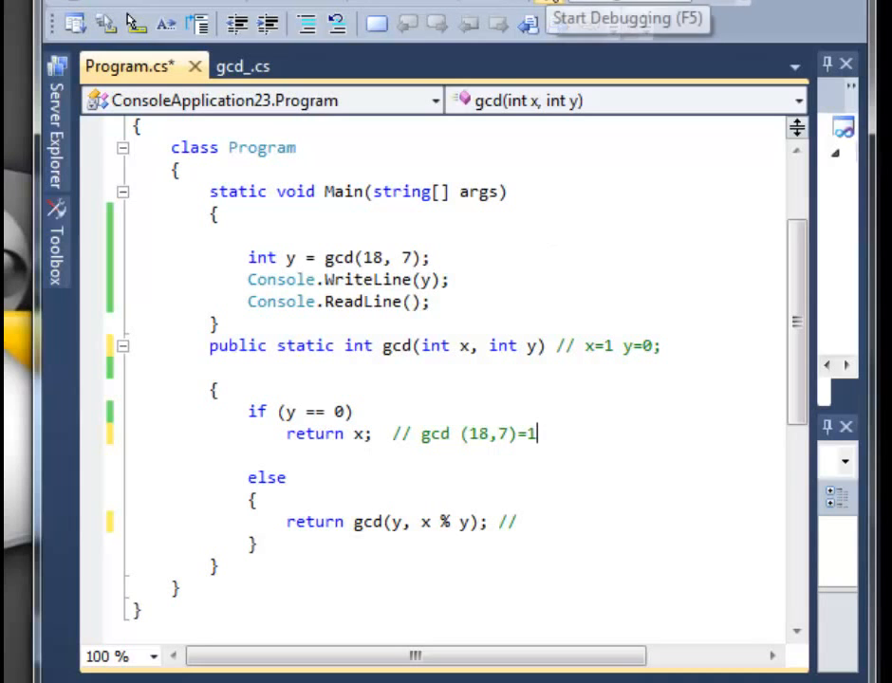
left_click(626, 18)
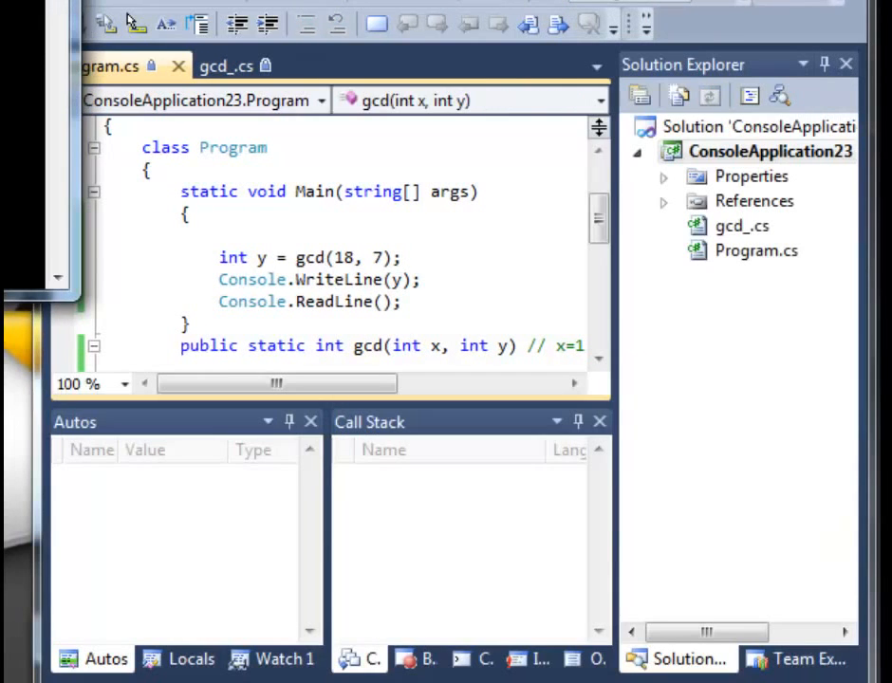